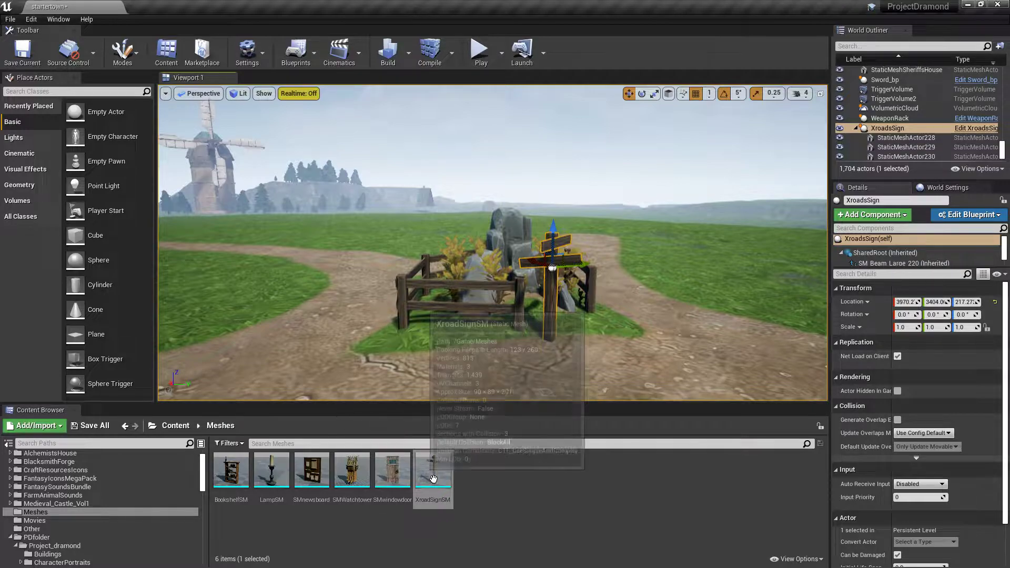
Place the XroadSignSM mesh in the level beside the path, then delete it again.
left_click_drag(433, 470, 332, 290)
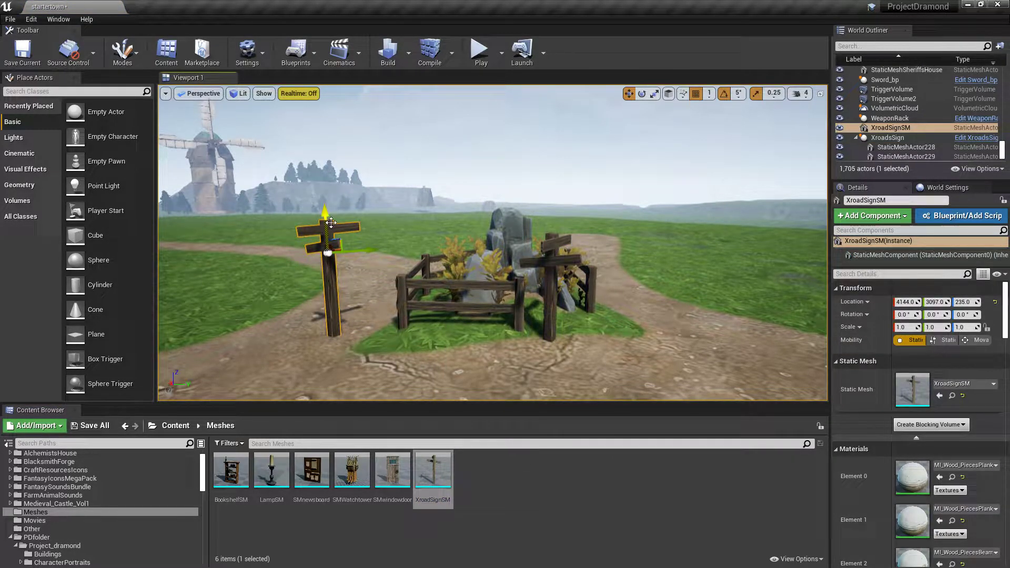
key("Delete")
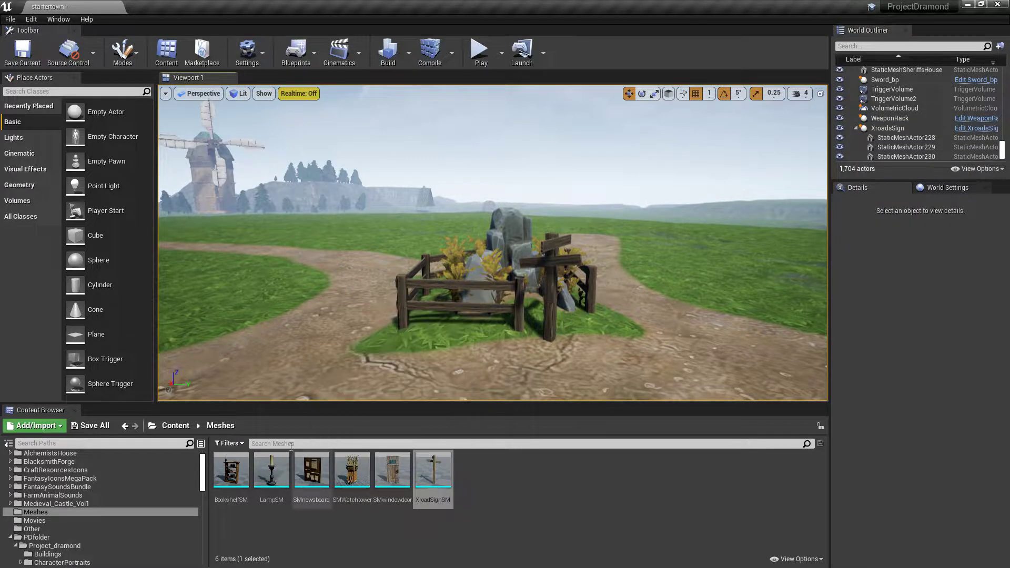
Browse to Content > PDfolder > Project_dramond > items in the Content Browser.
left_click(11, 503)
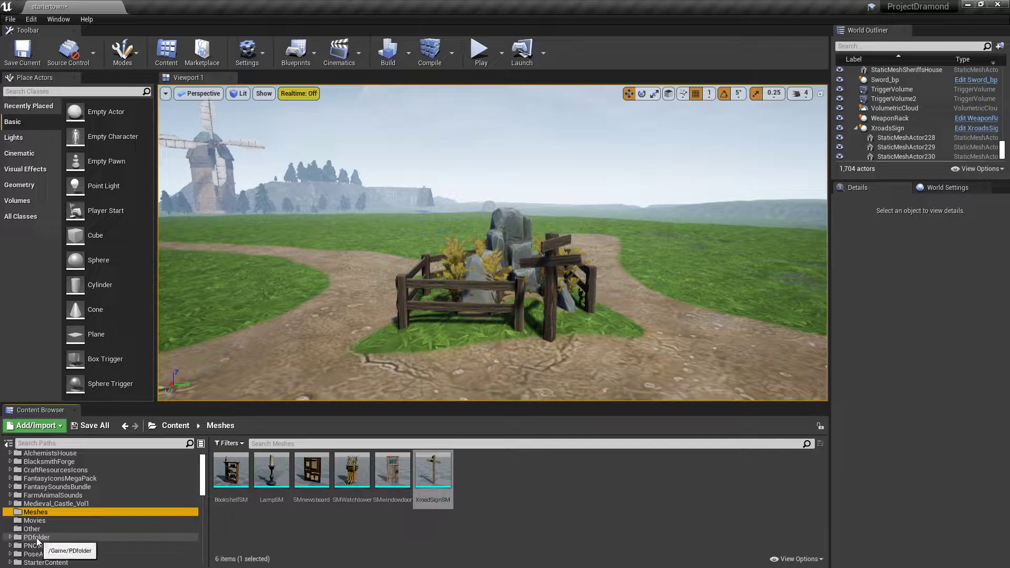
left_click(35, 537)
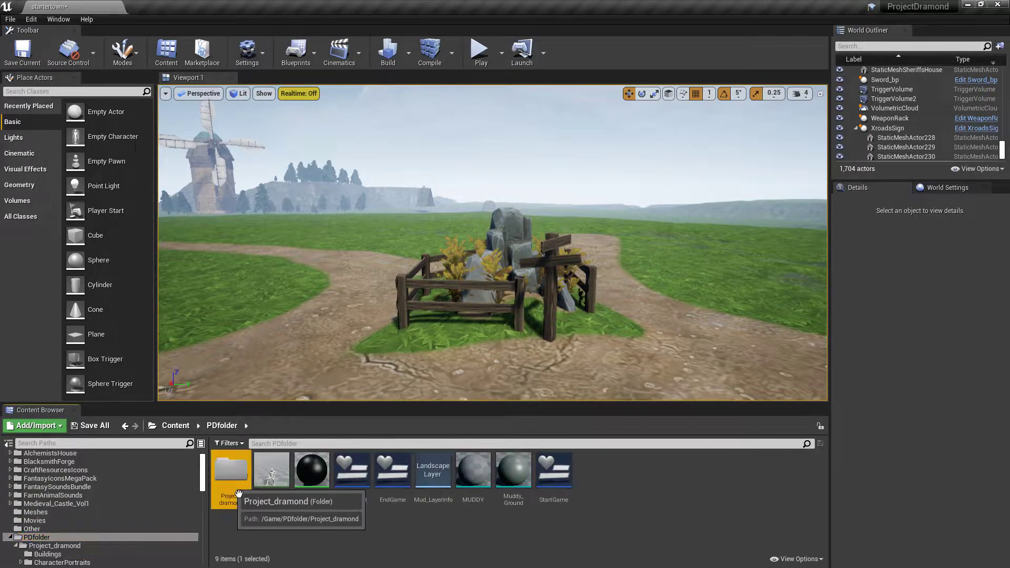
double_click(230, 468)
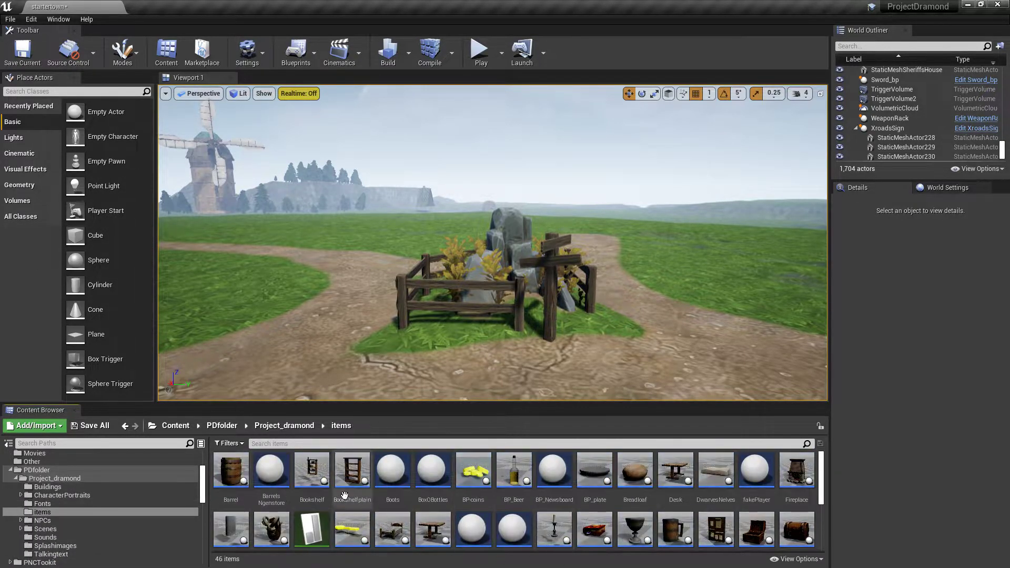
scroll("down", 3)
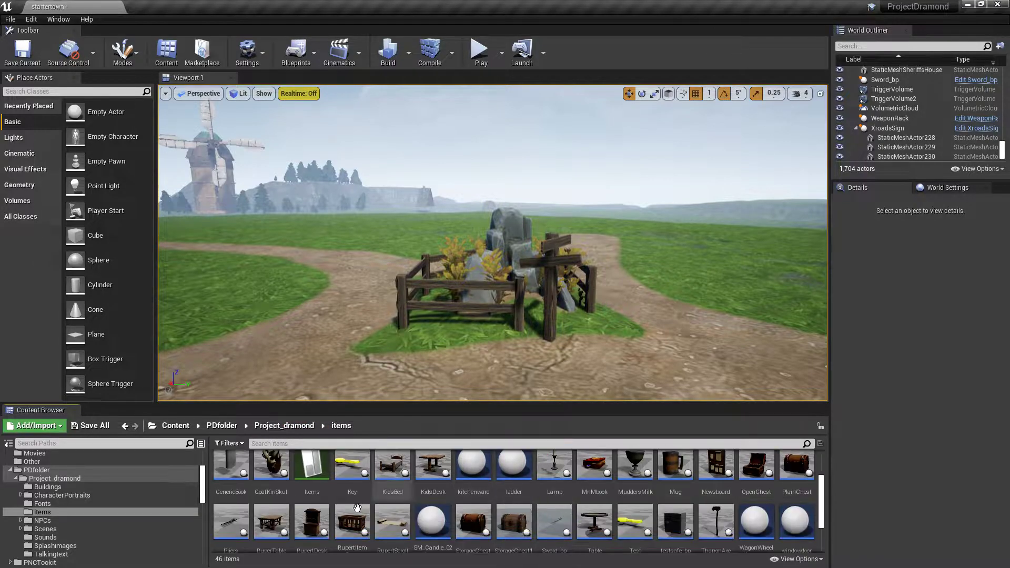
scroll("down", 3)
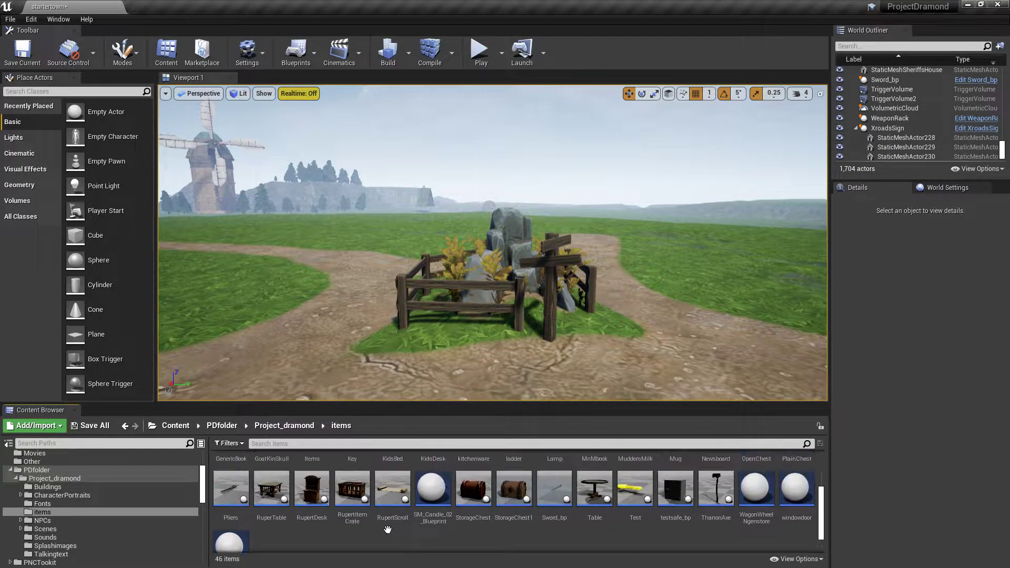
scroll("down", 3)
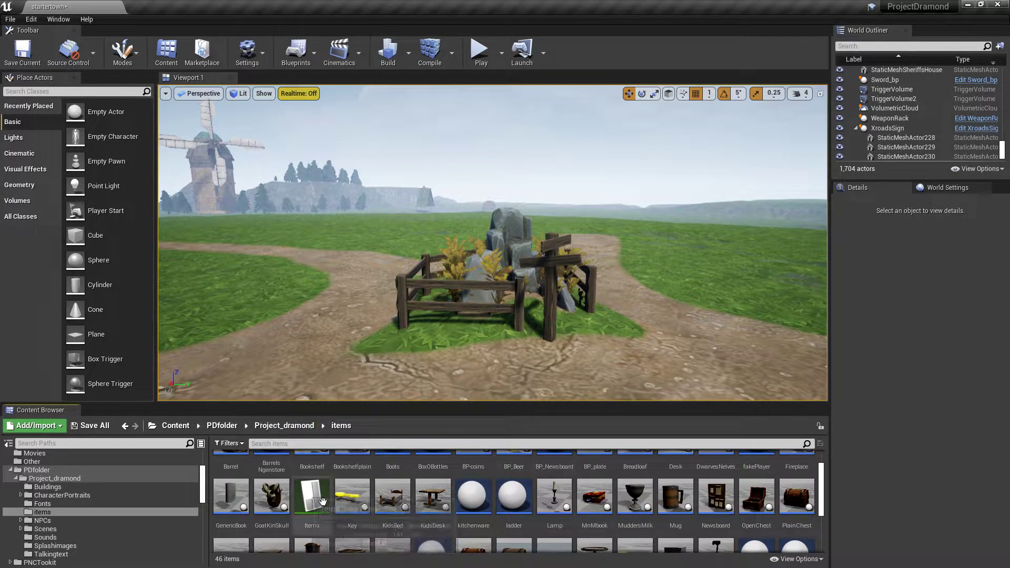
scroll("down", 3)
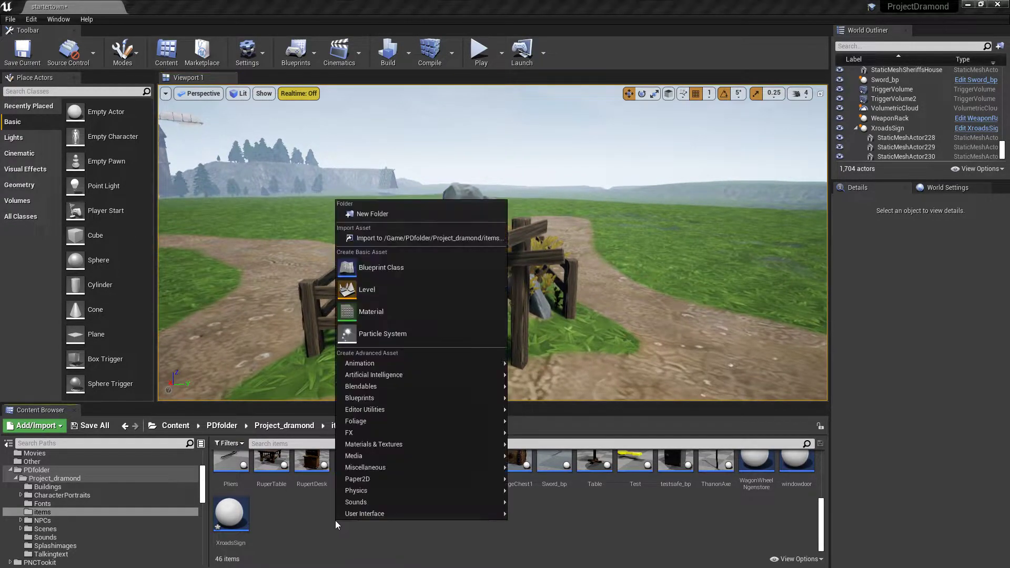
mouse_move(397, 267)
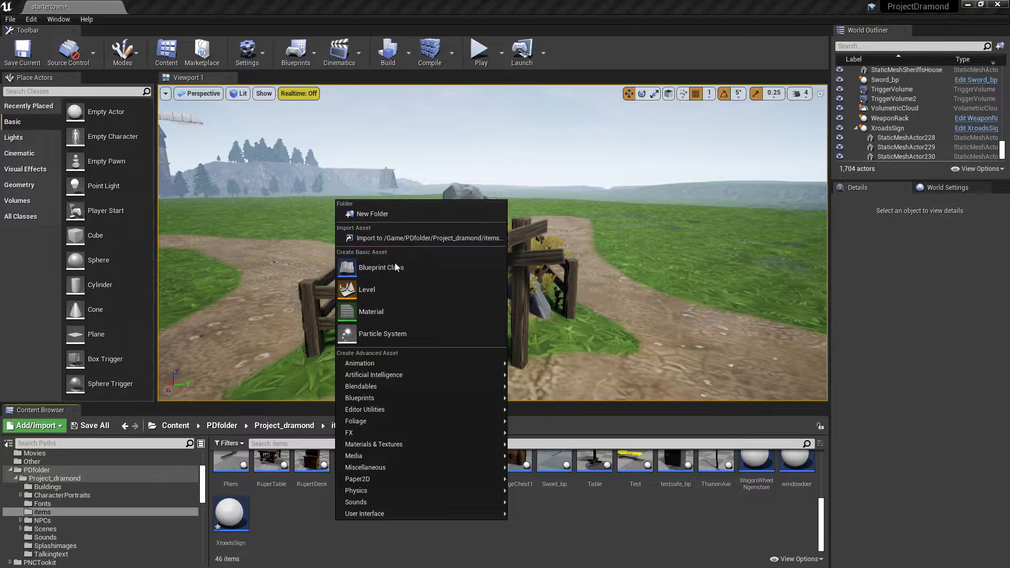
mouse_move(380, 267)
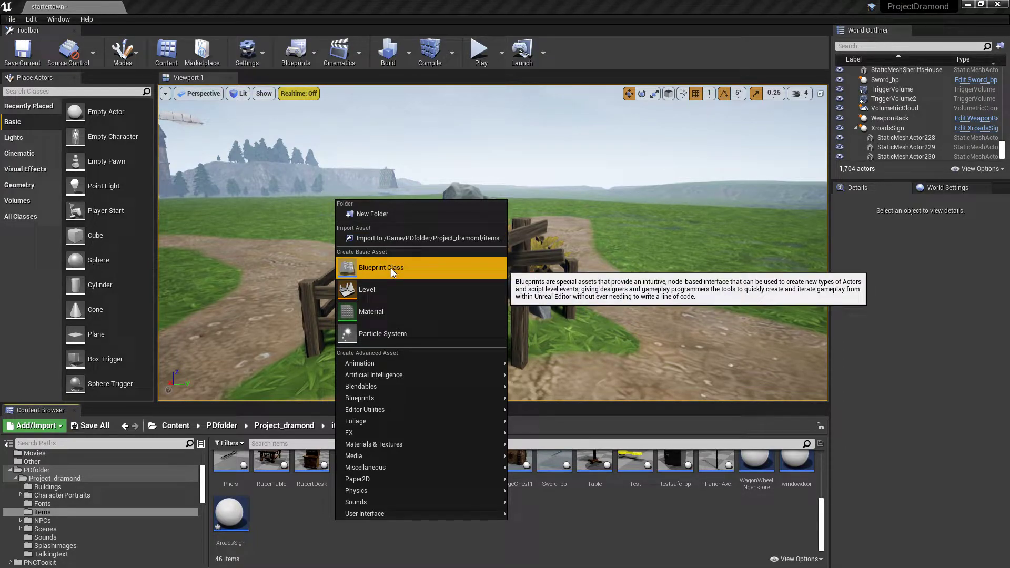
Create a Blueprint Class with BP_InteractableObjectBase as its parent class.
left_click(381, 266)
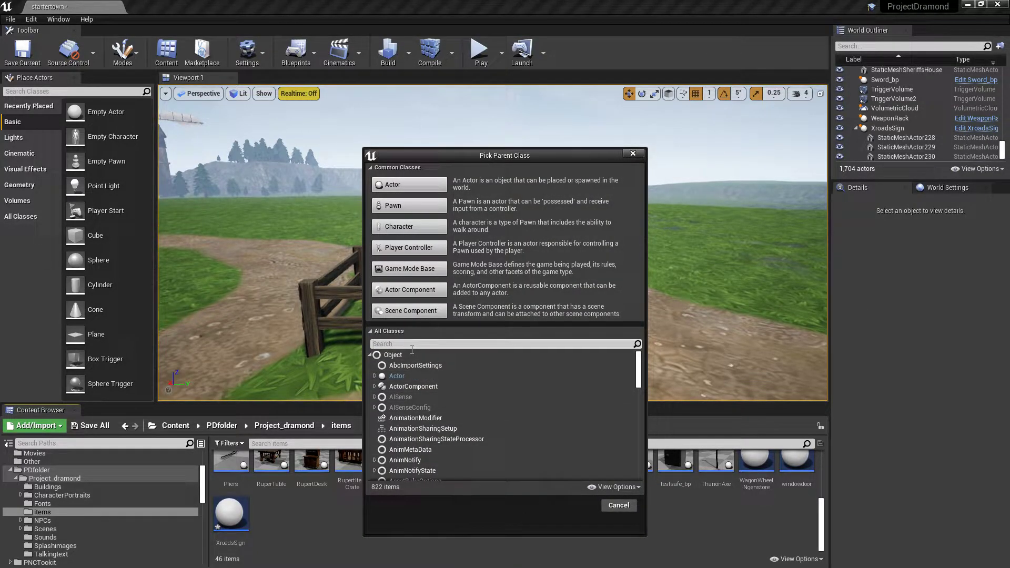
type("inter")
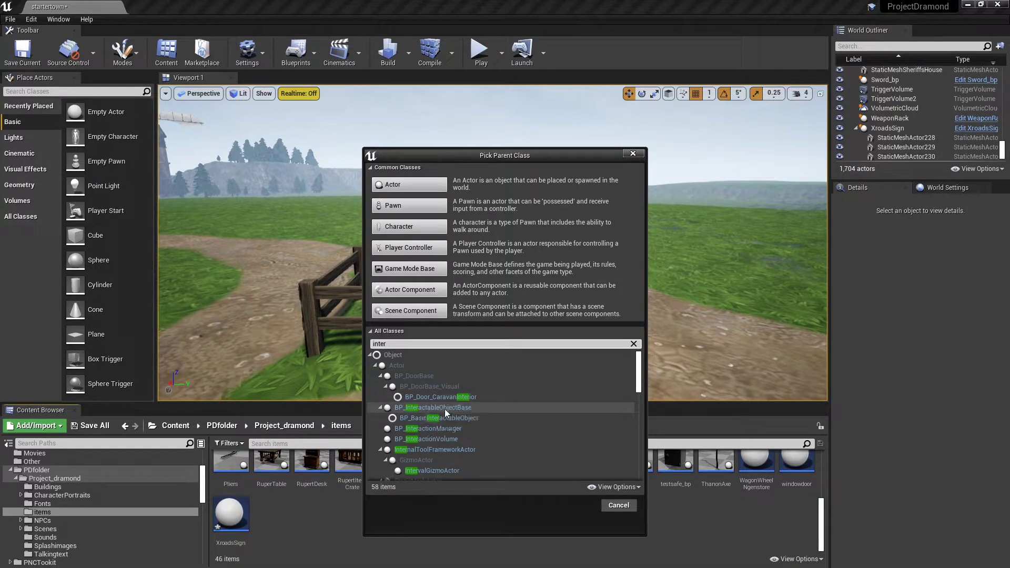
mouse_move(434, 407)
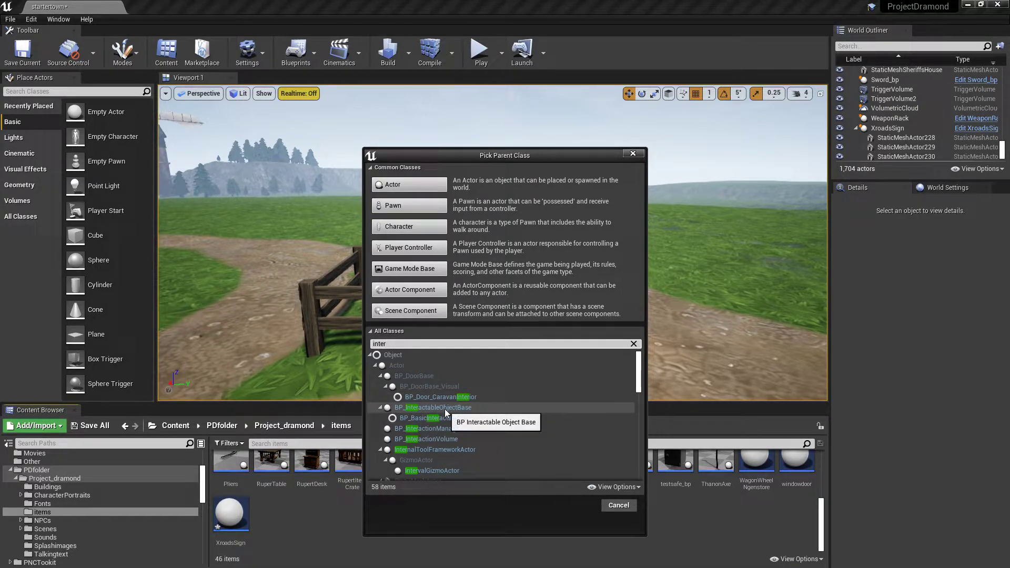
left_click(434, 407)
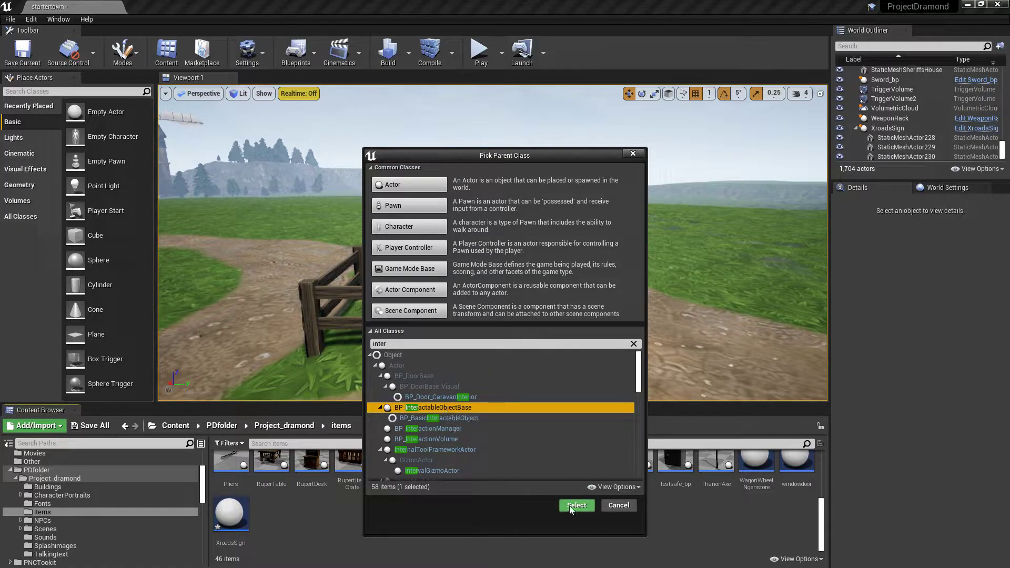
left_click(575, 505)
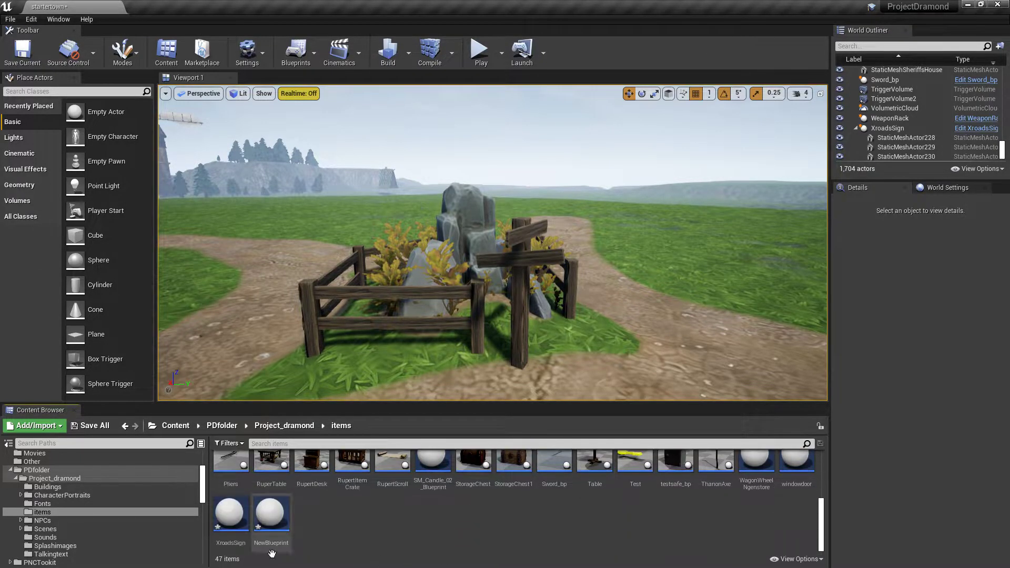
mouse_move(270, 512)
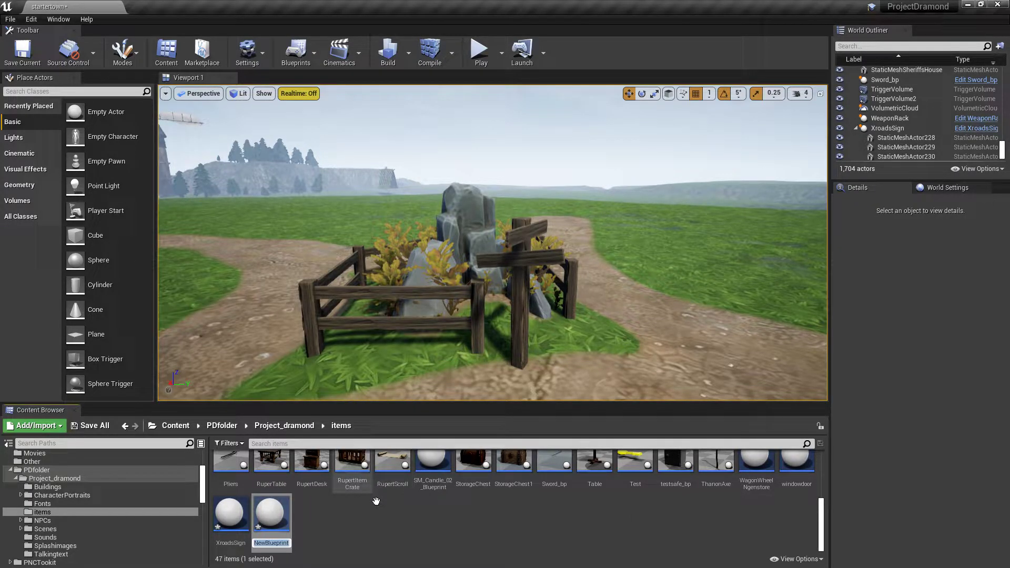
Force delete the old XroadsSign asset and rename NewBlueprint to XroadsSign.
type("Xroa")
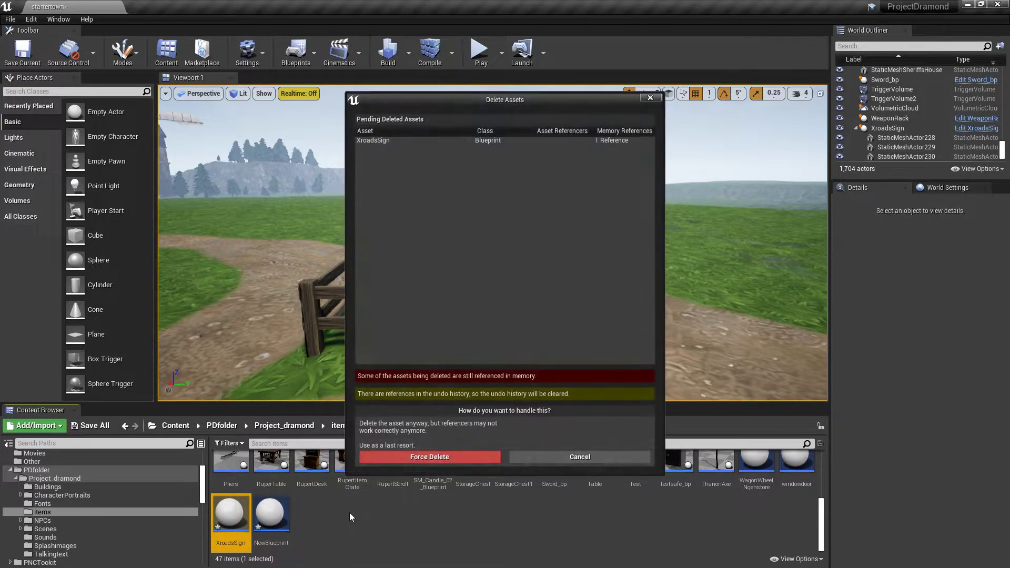
left_click(429, 456)
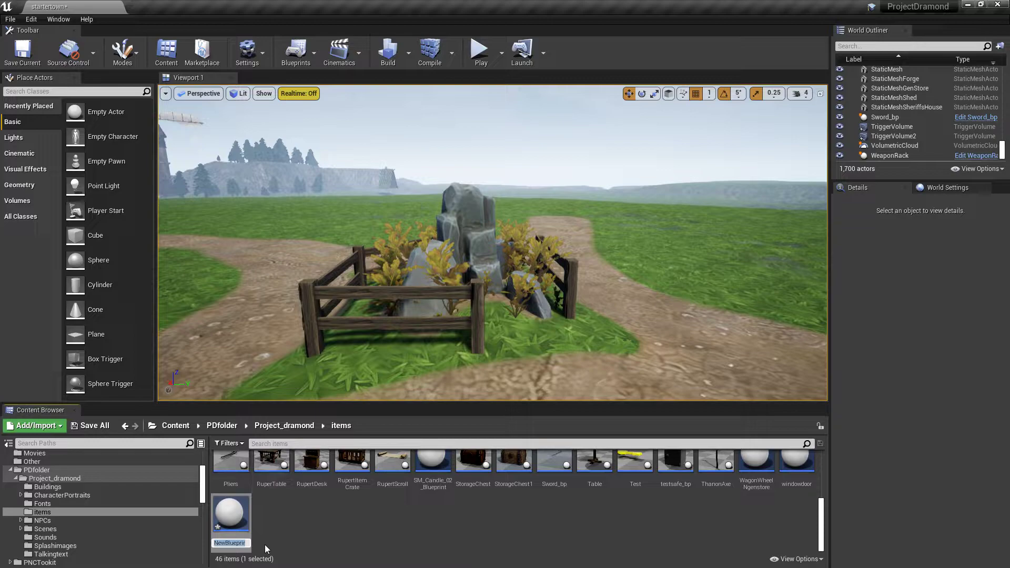
type("Xroadss")
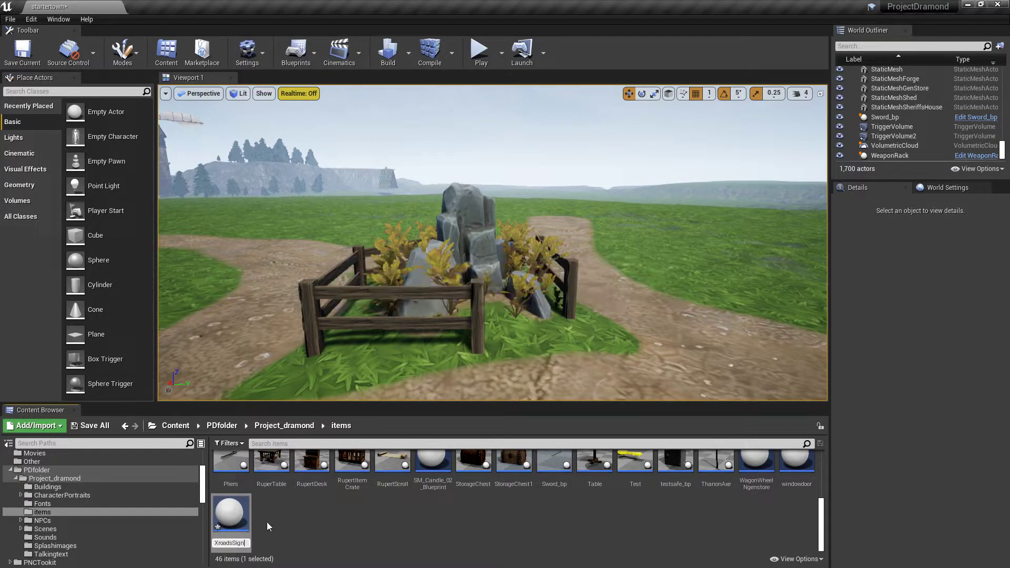
left_click(230, 513)
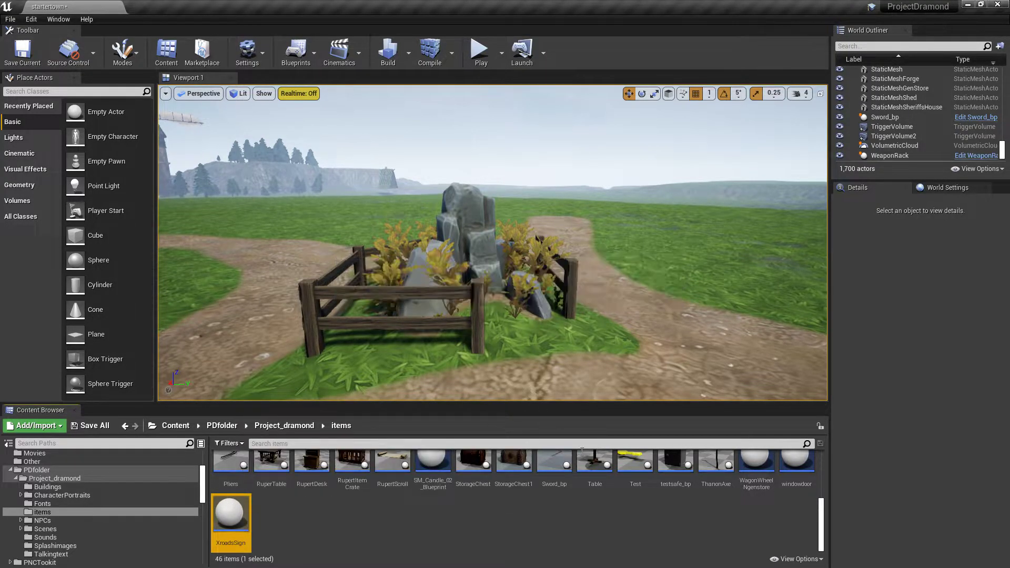
Add a Box Collision component to XroadsSign with Collision Presets set to BlockAll.
double_click(230, 512)
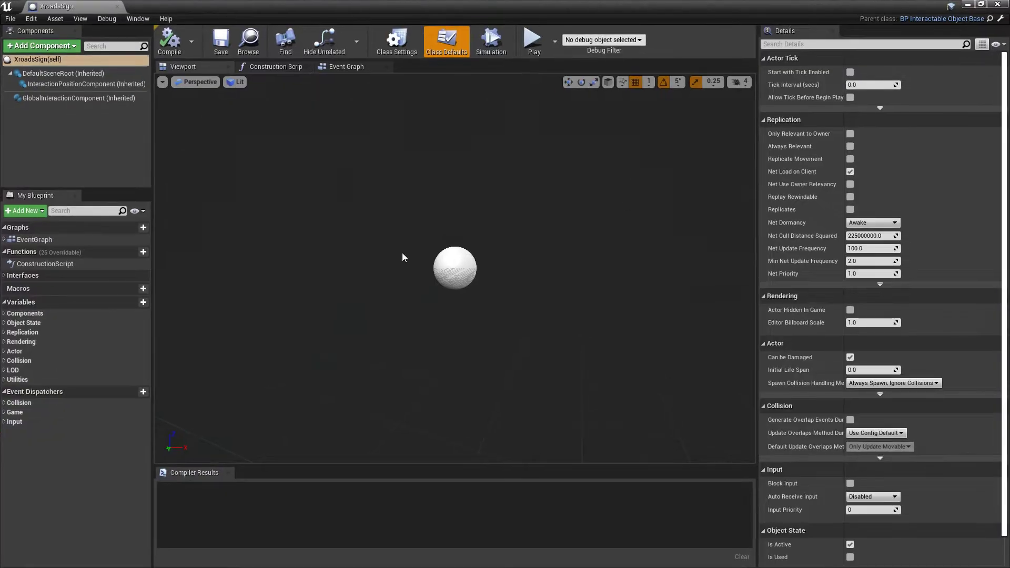
left_click(40, 46)
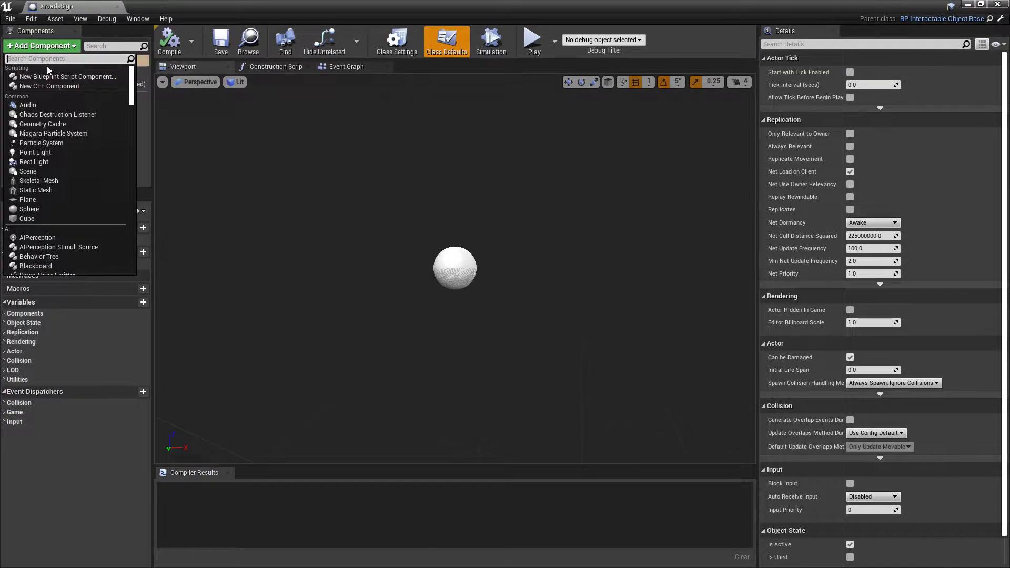
type("box")
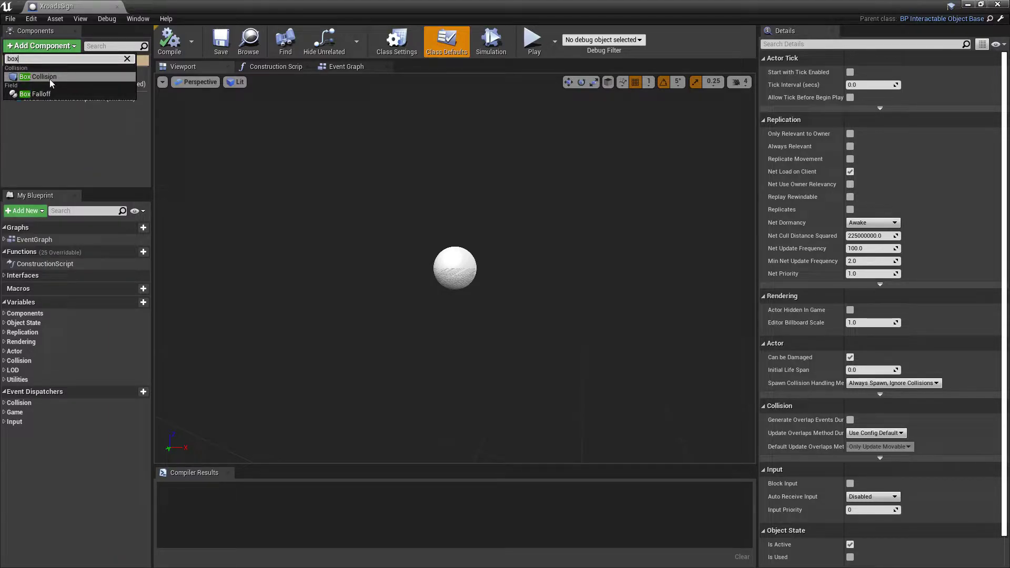
left_click(42, 77)
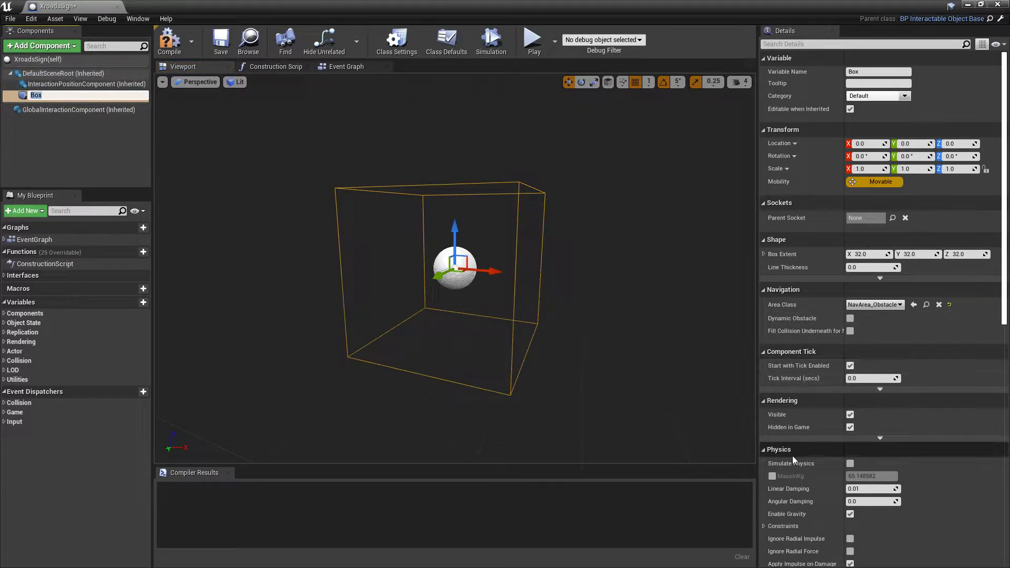
scroll("down", 3)
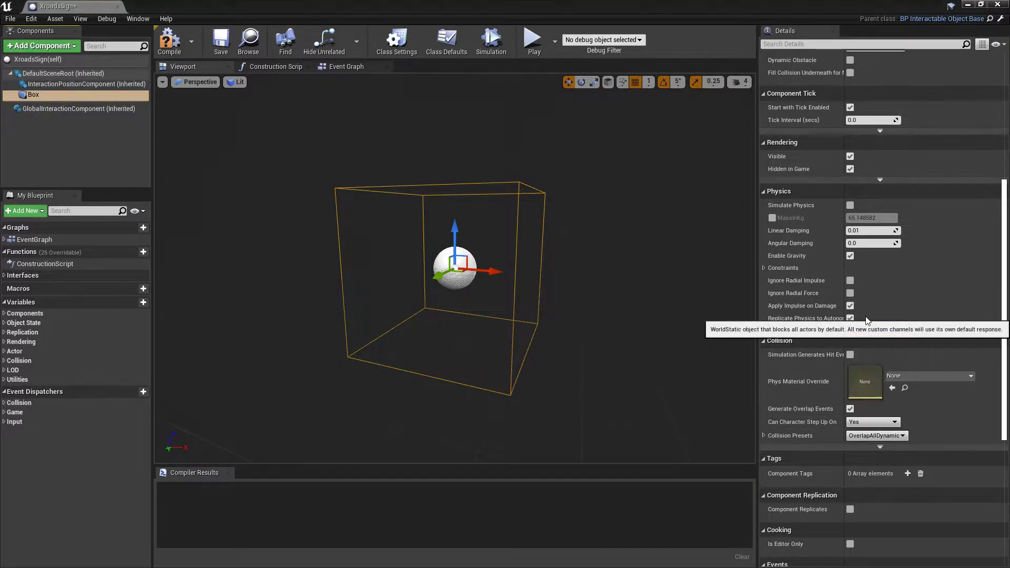
left_click(41, 45)
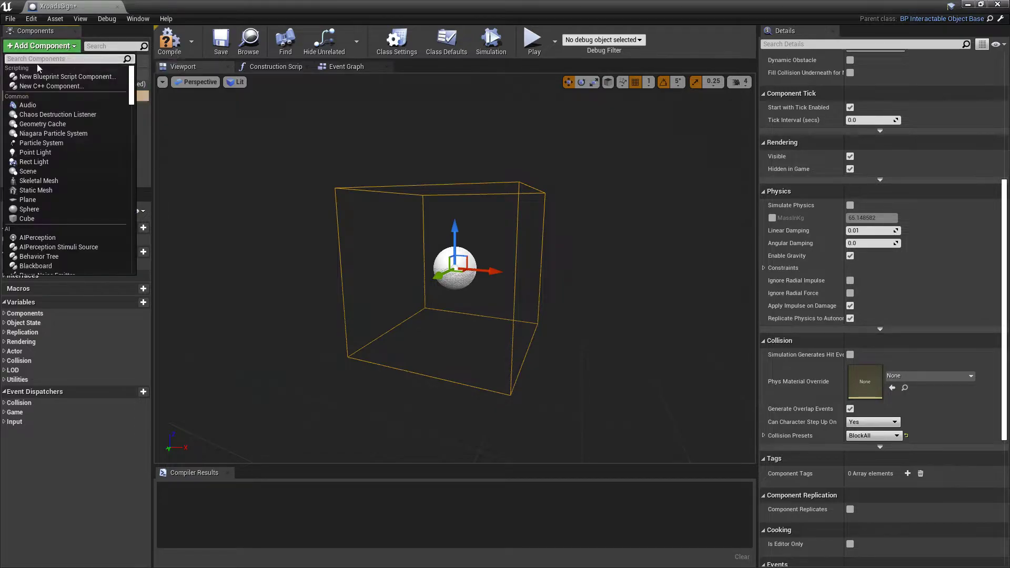
Add a Static Mesh component nested under the Box collision.
type("sta")
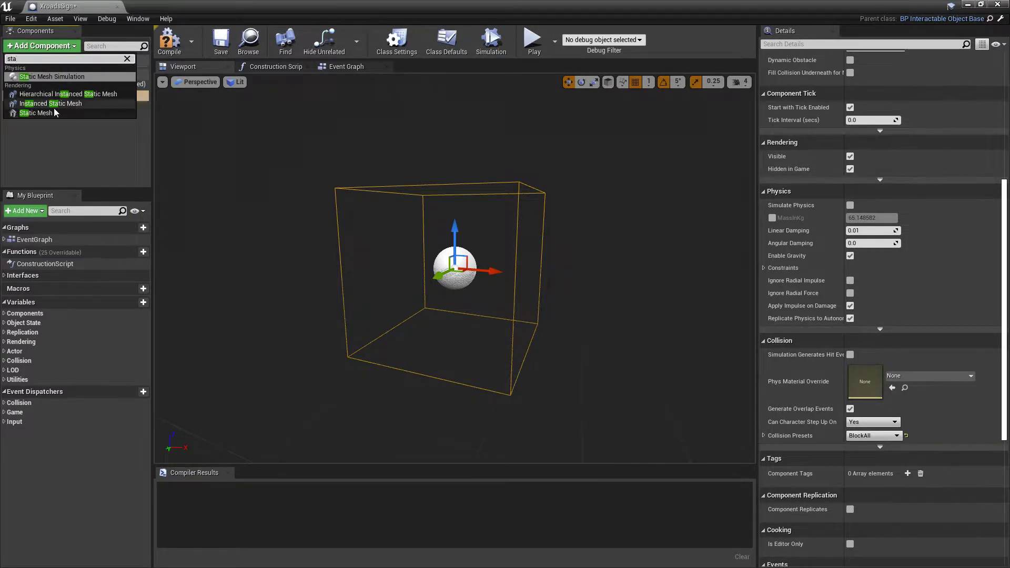
left_click(36, 113)
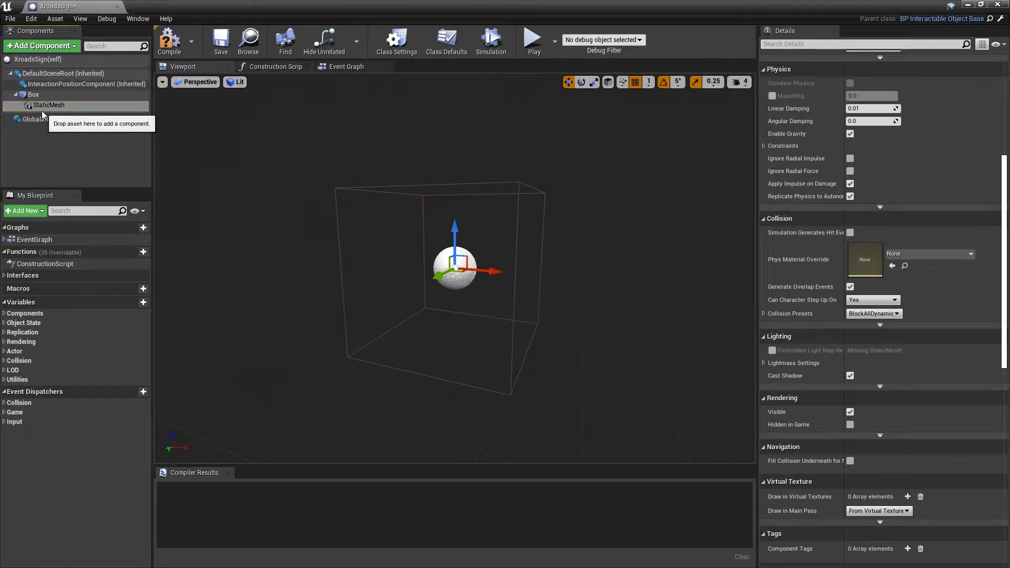
Assign XroadSignSM to the static mesh component and undo a stray scale change.
left_click(47, 105)
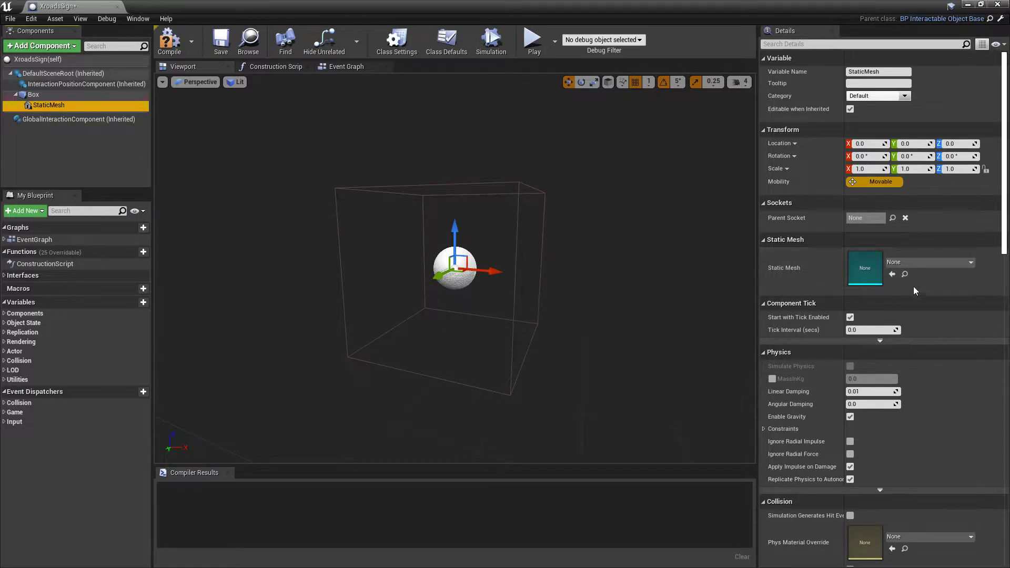
left_click(925, 262)
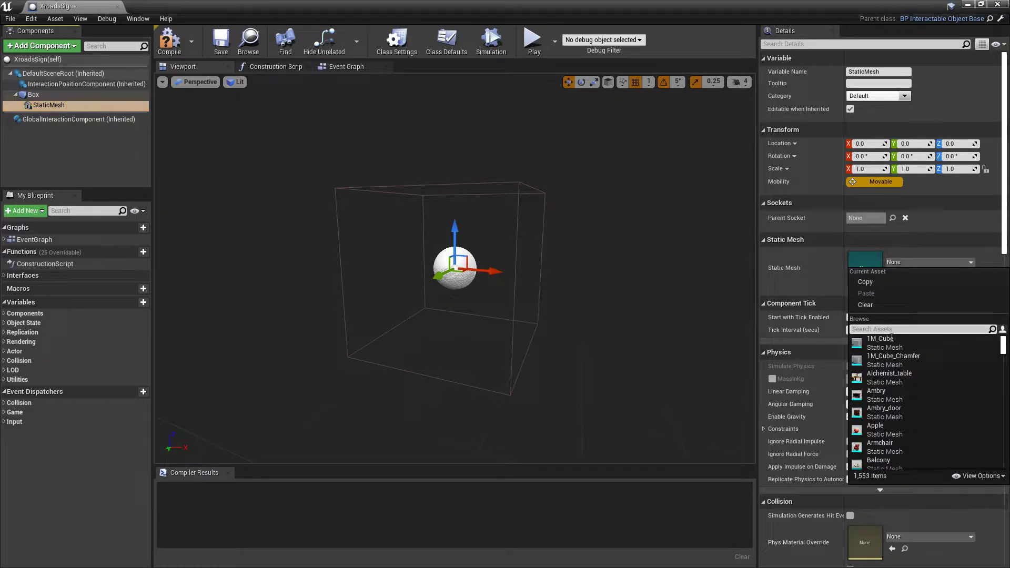
type("xroads")
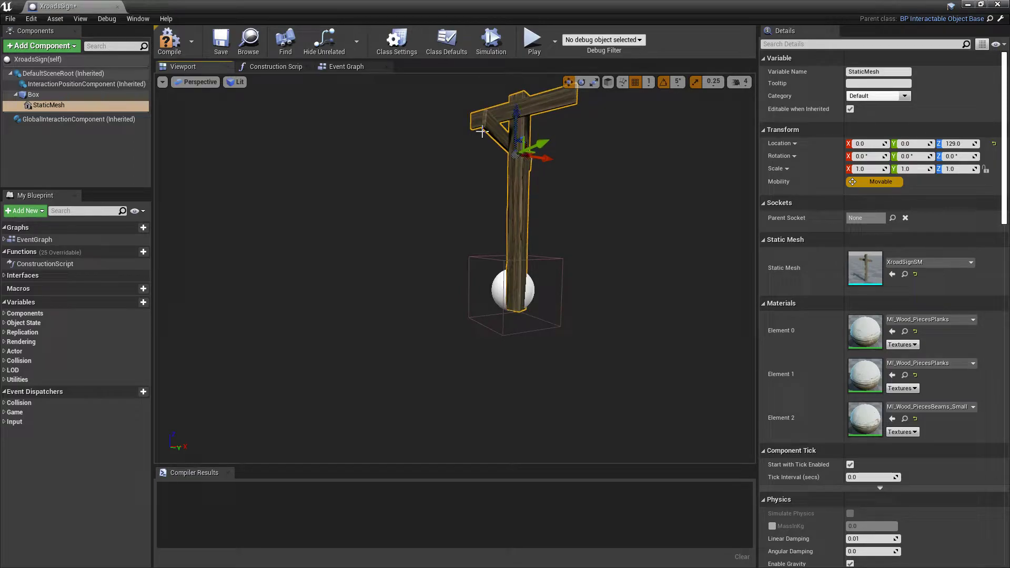
left_click(34, 94)
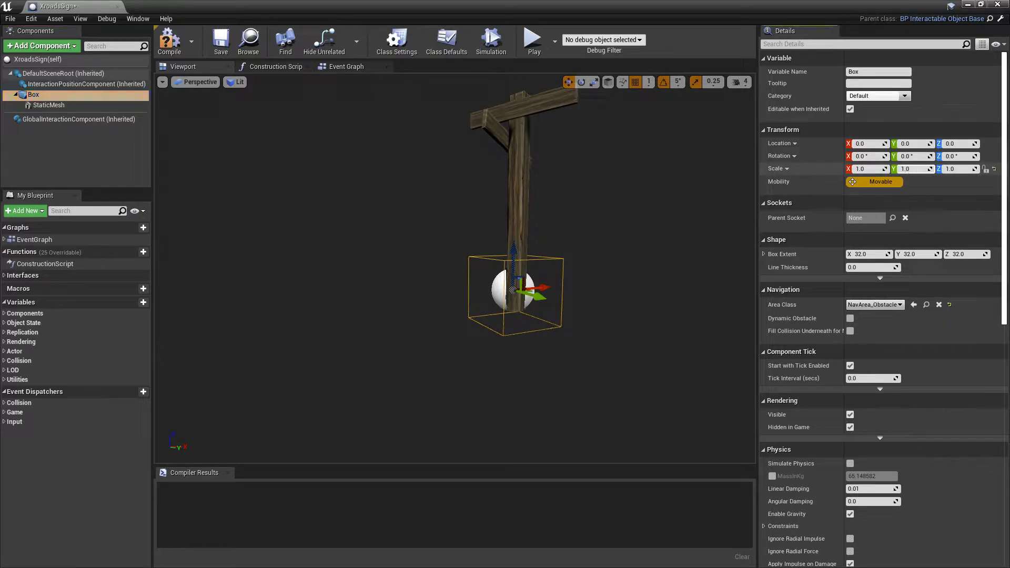
key("ctrl+z")
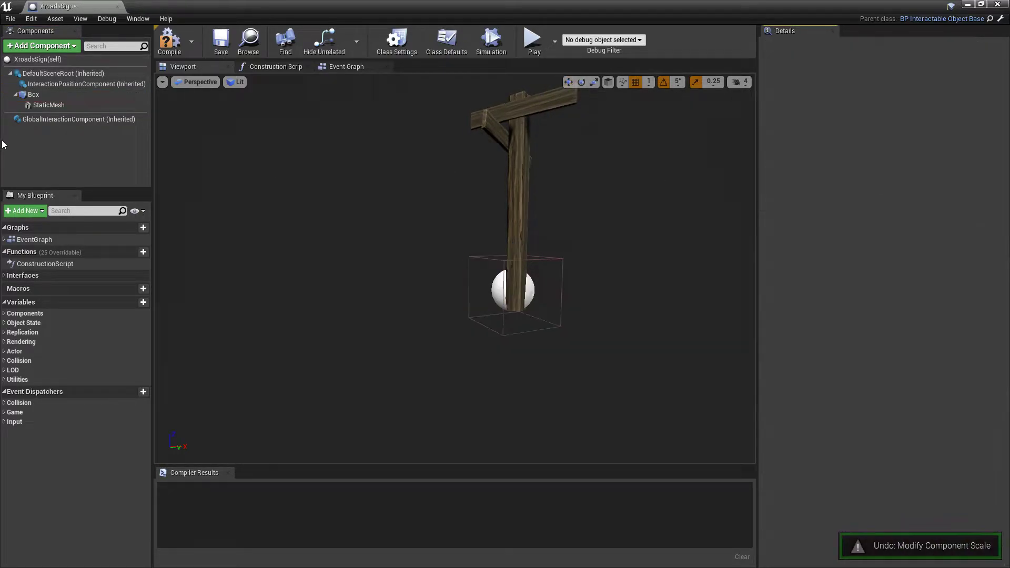
left_click(32, 95)
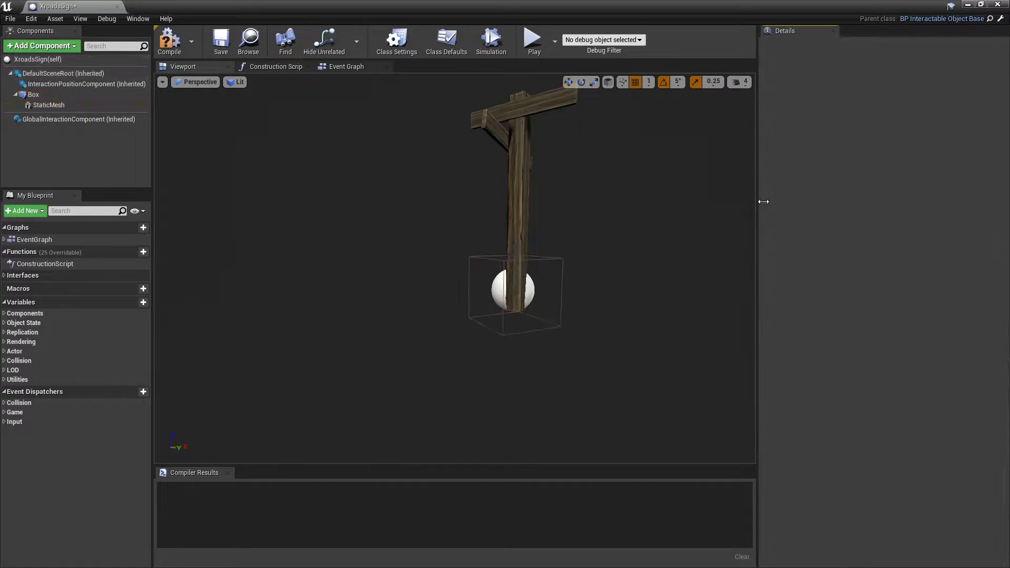
Stretch and raise the Box collision (scale around X 0.9525) to enclose the sign post.
key("ctrl+z")
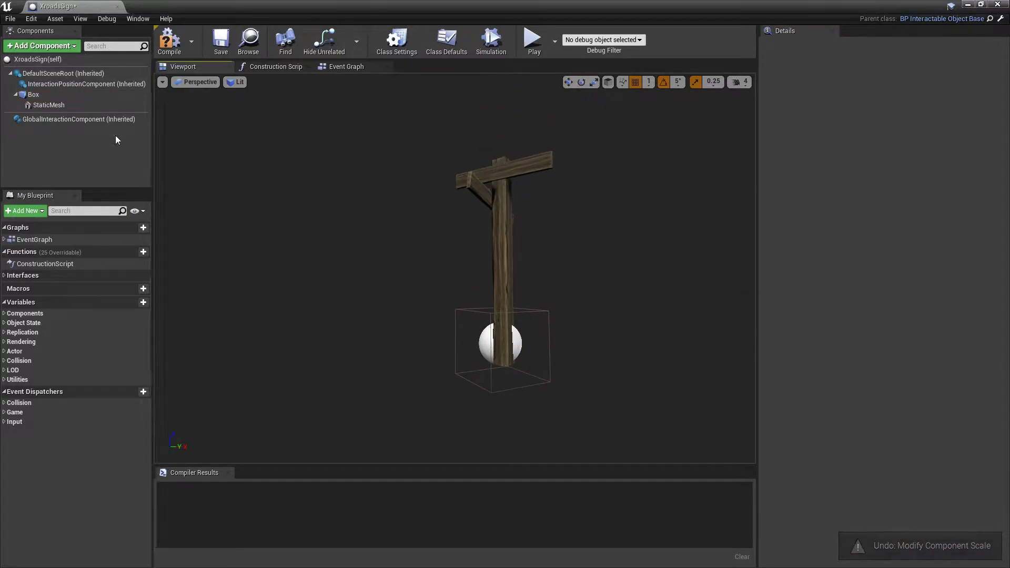
left_click(48, 106)
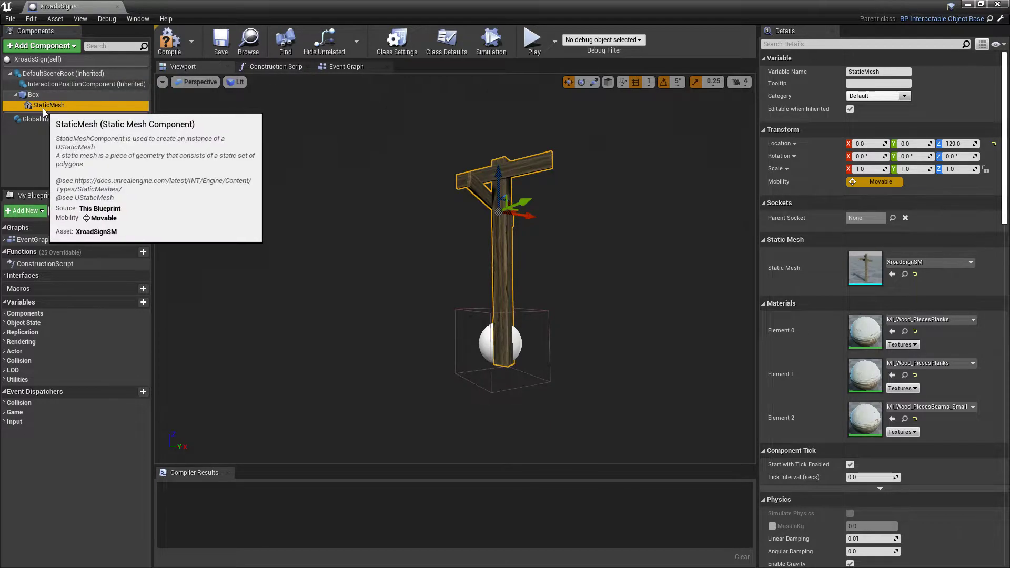
left_click(34, 94)
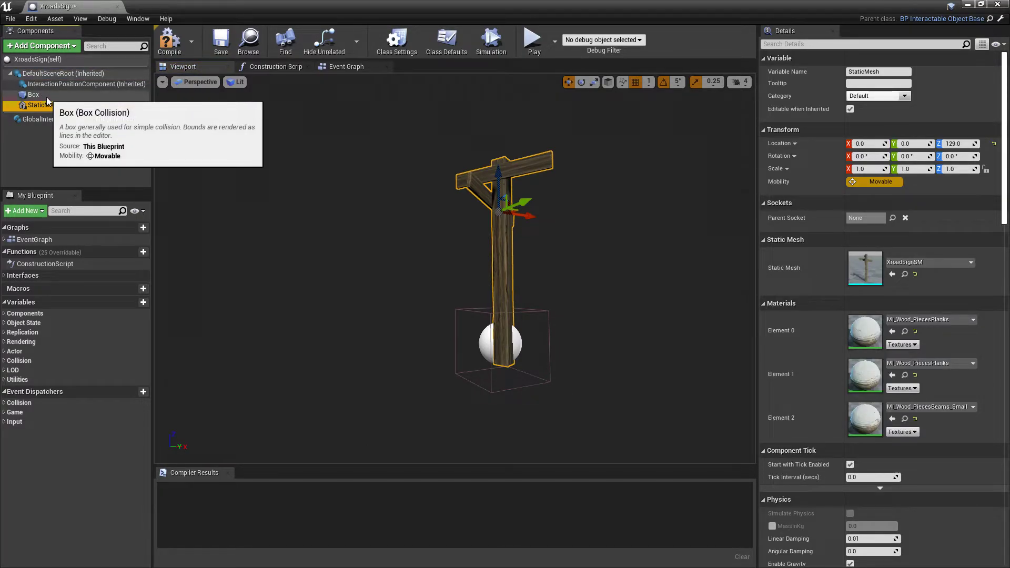
left_click(34, 95)
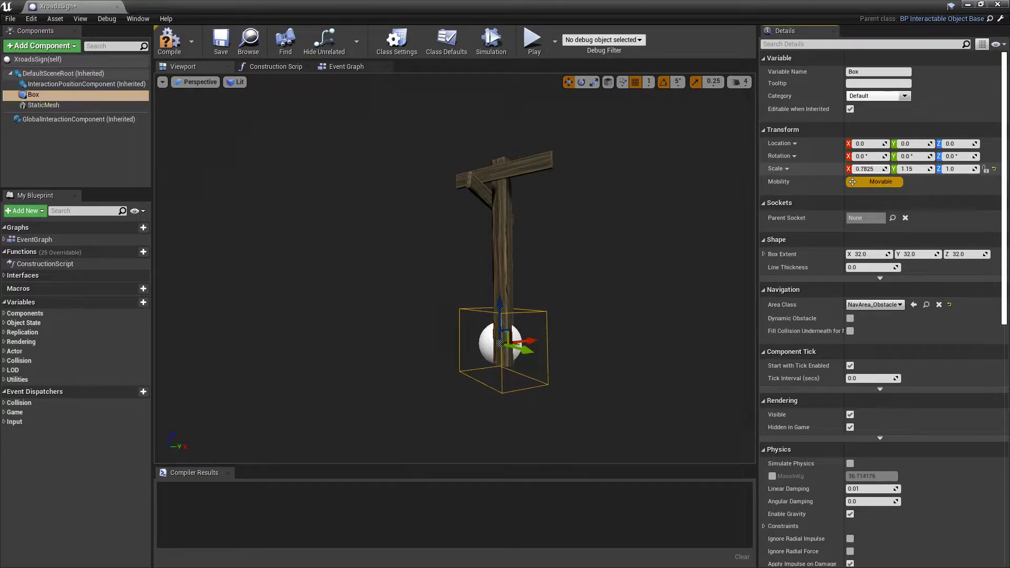
left_click_drag(866, 168, 866, 169)
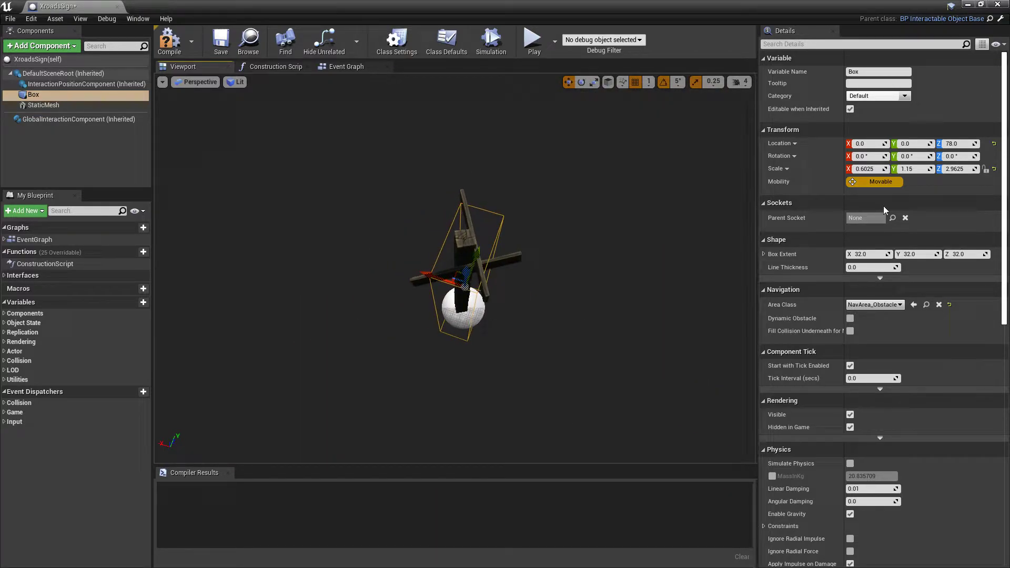
type("0.9525")
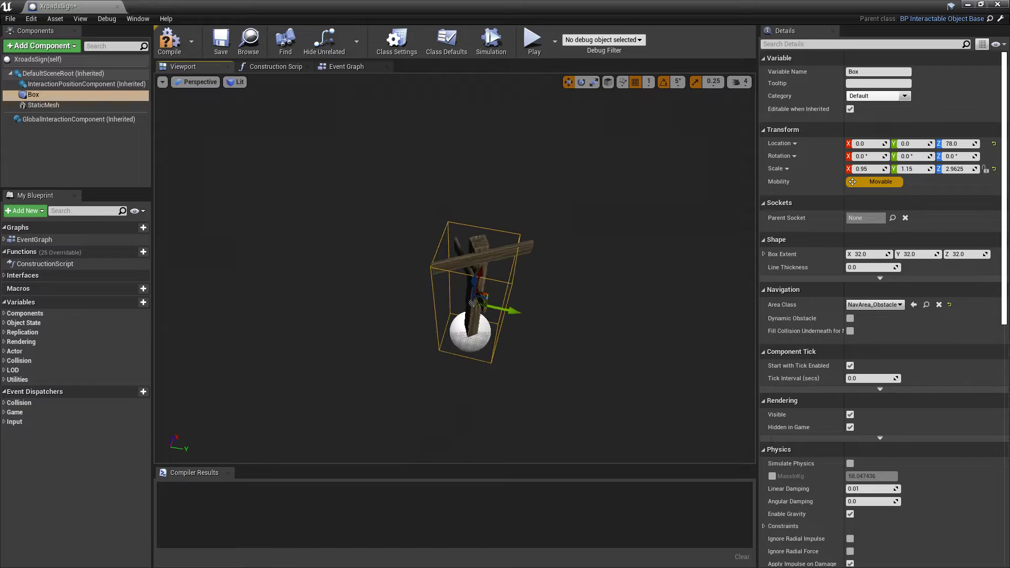
mouse_move(578, 361)
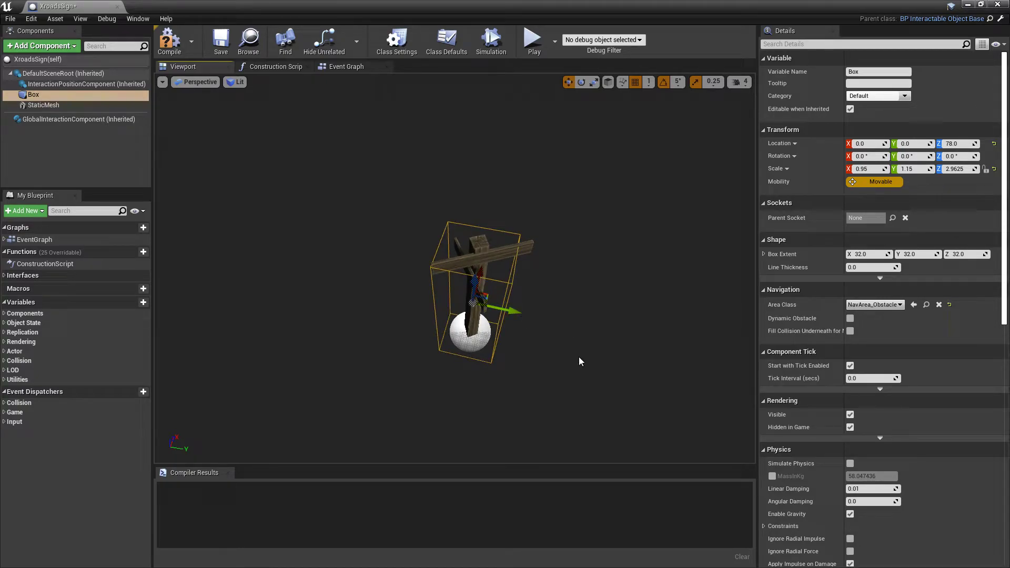
mouse_move(168, 40)
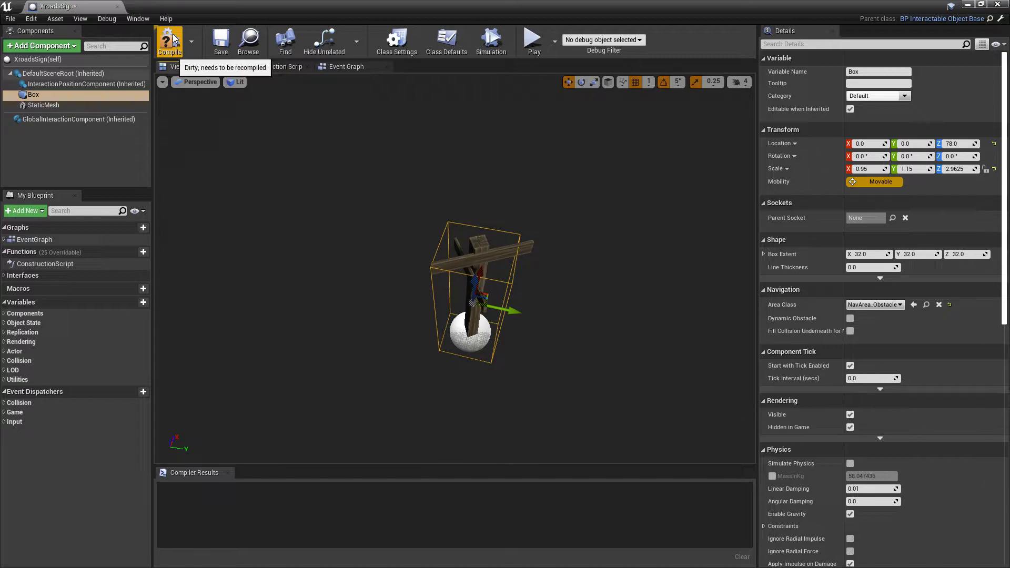
Compile and save the XroadsSign blueprint and close its editor.
left_click(168, 40)
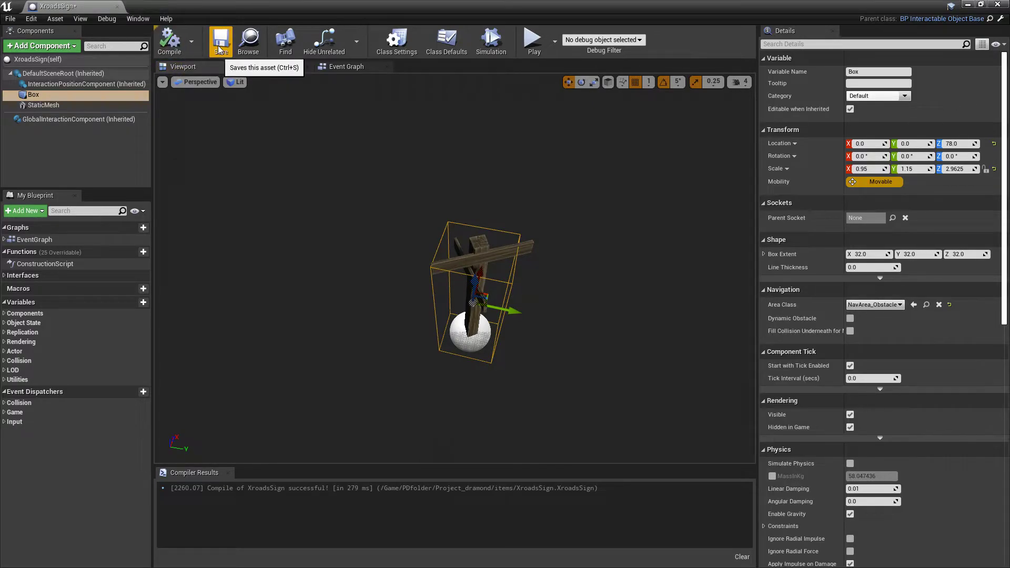
left_click(221, 40)
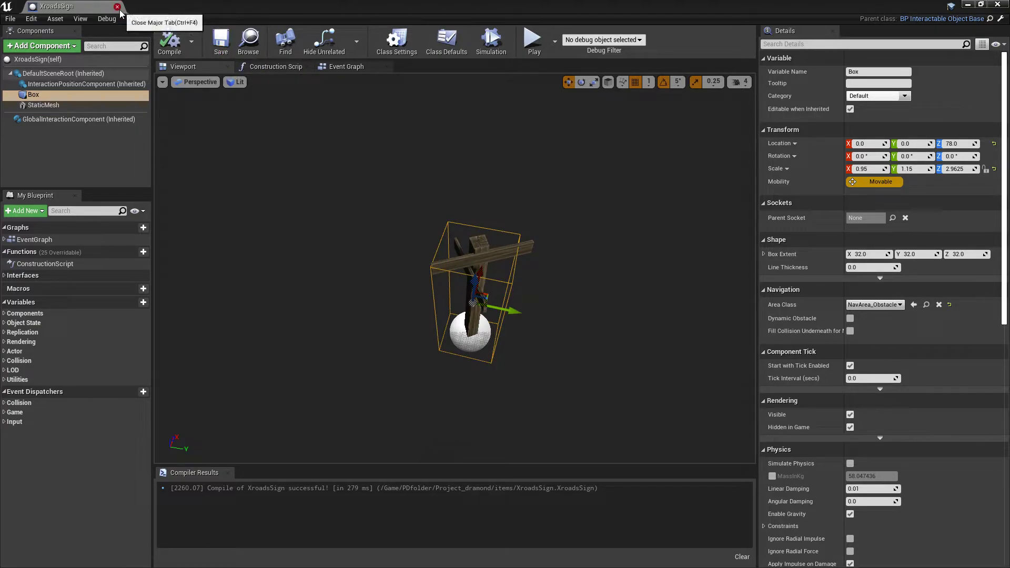
left_click(117, 7)
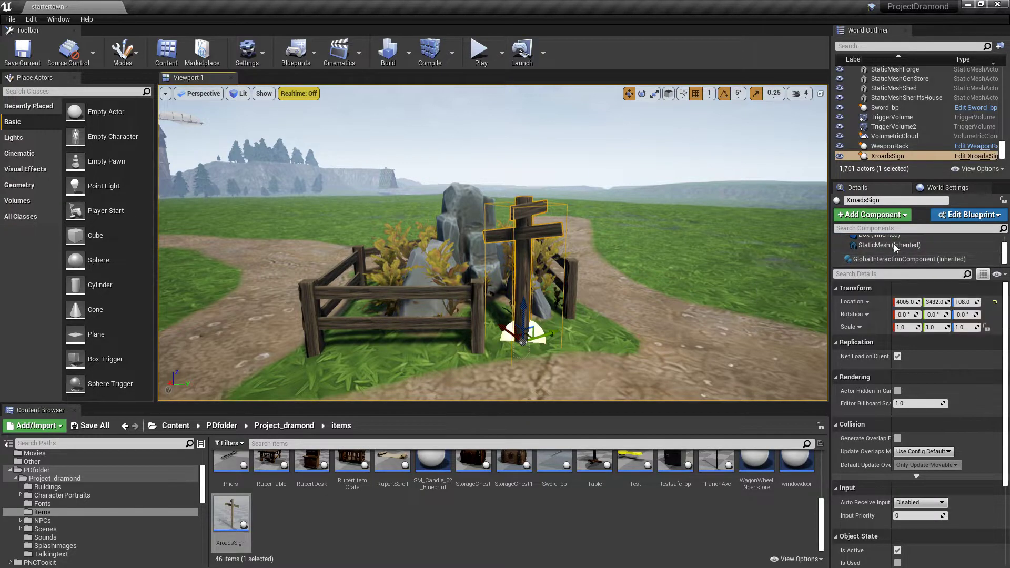
Give the placed sign's interaction component the display name 'Cross Roa...'.
left_click(906, 259)
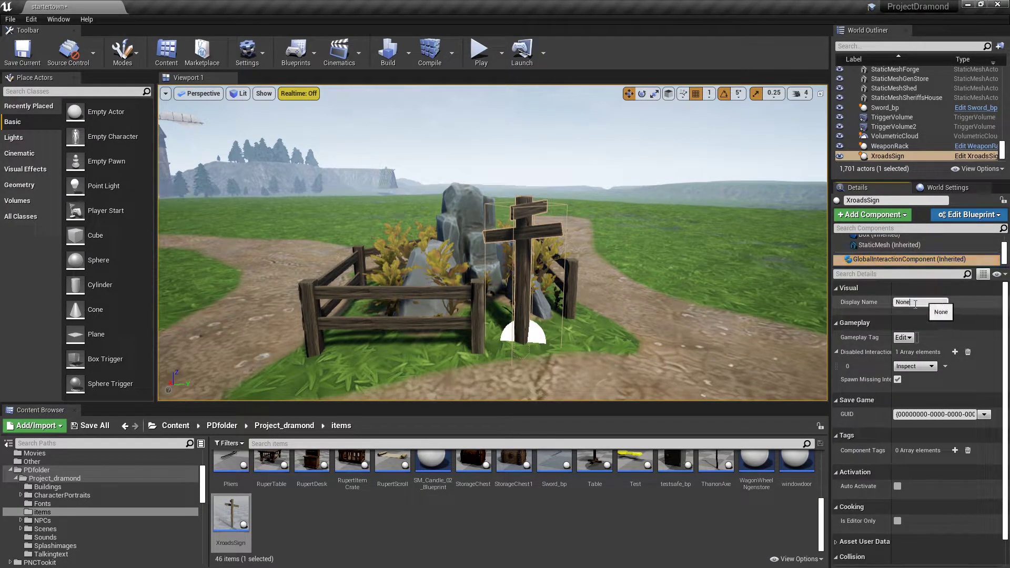
type("X")
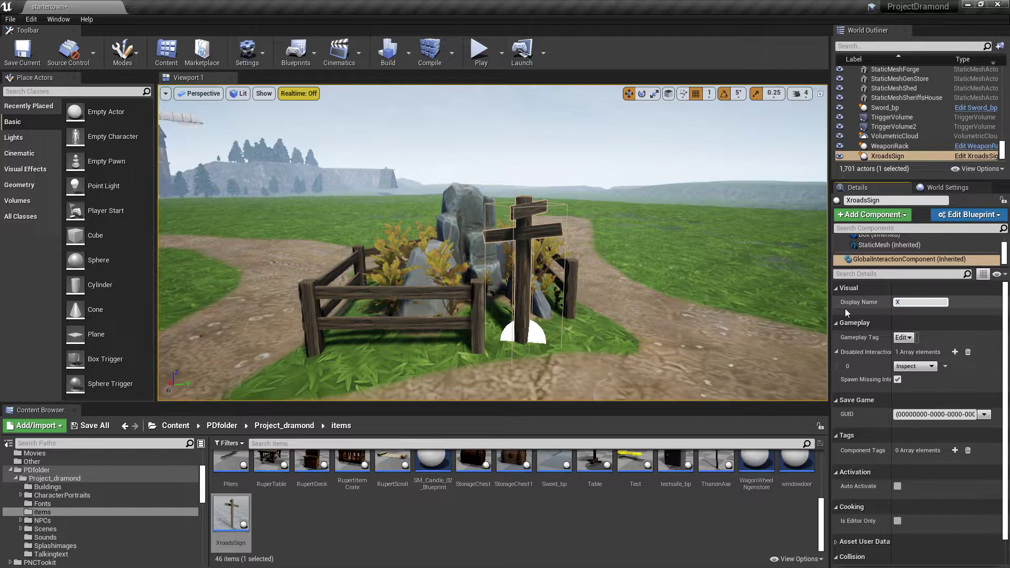
type("Cross Roa")
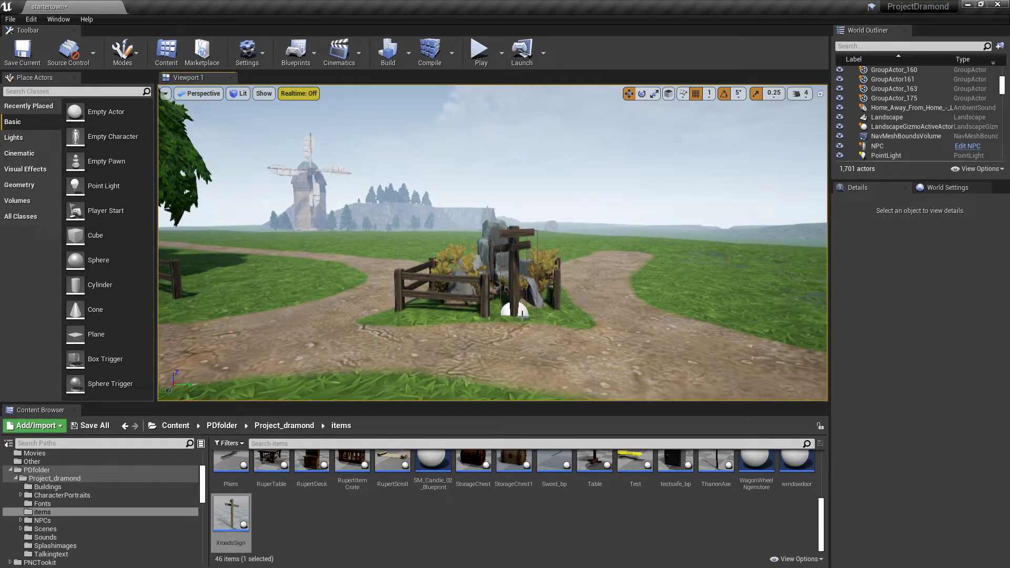
Reopen the sign's blueprint maximized on its Event Graph.
left_click(507, 264)
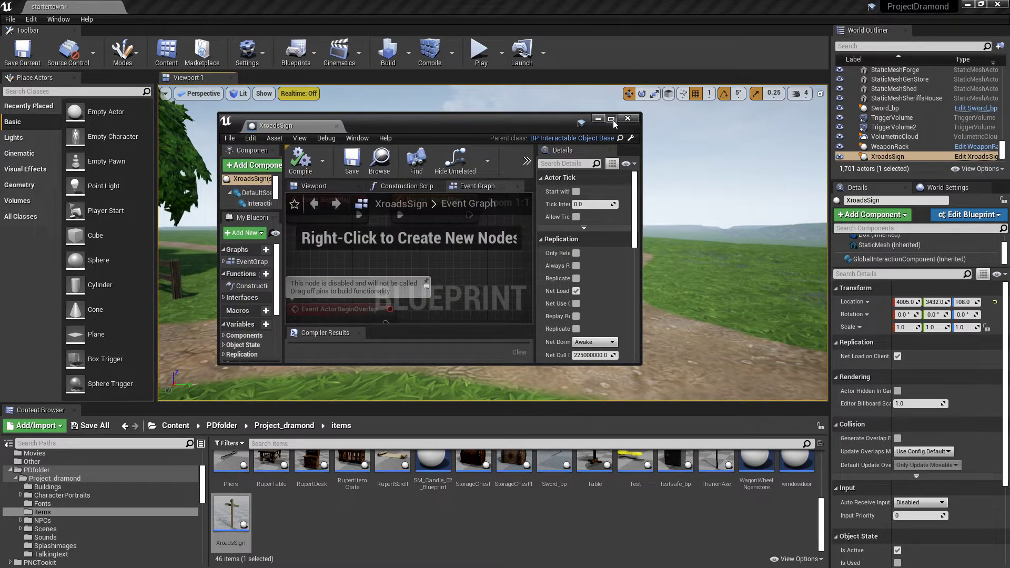
left_click(609, 118)
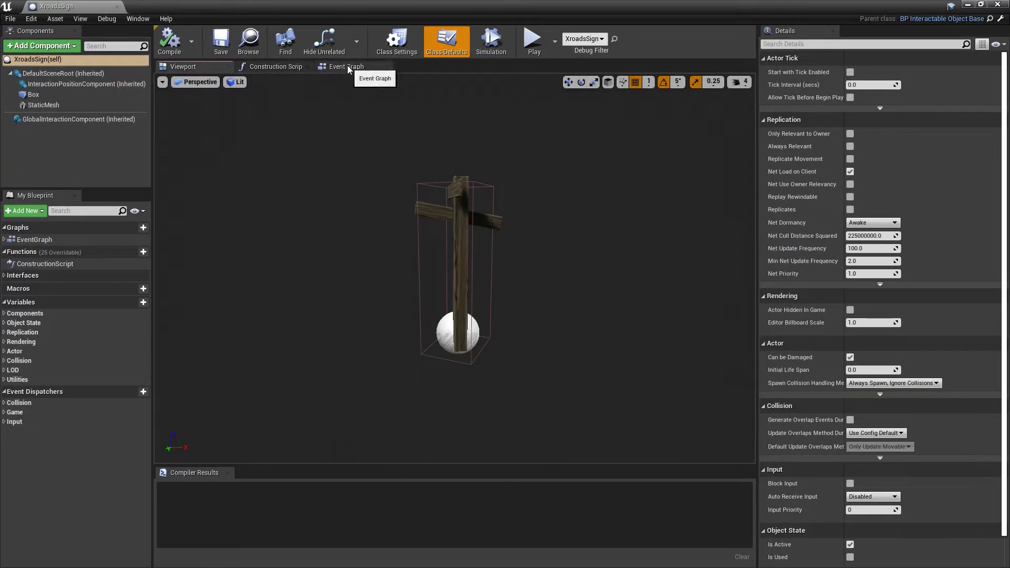
left_click(342, 66)
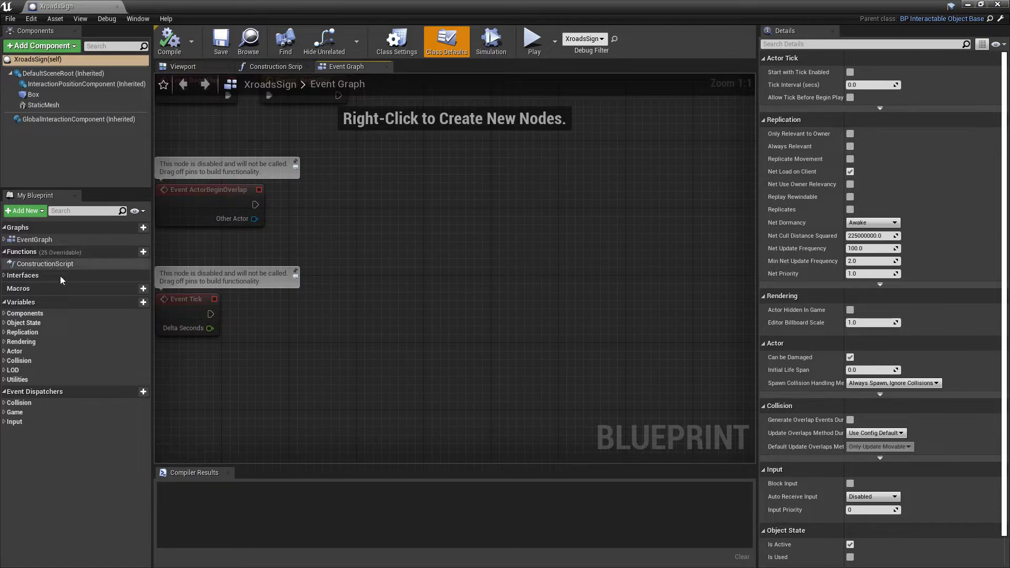
mouse_move(128, 251)
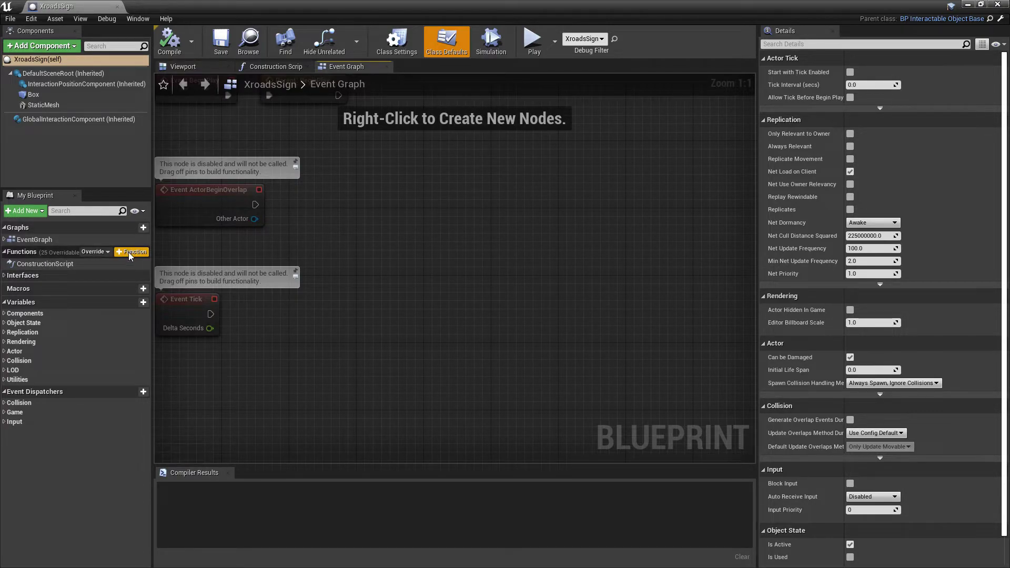
Remove the accidental NewFunction_0 and bring up the list of overridable functions.
left_click(132, 252)
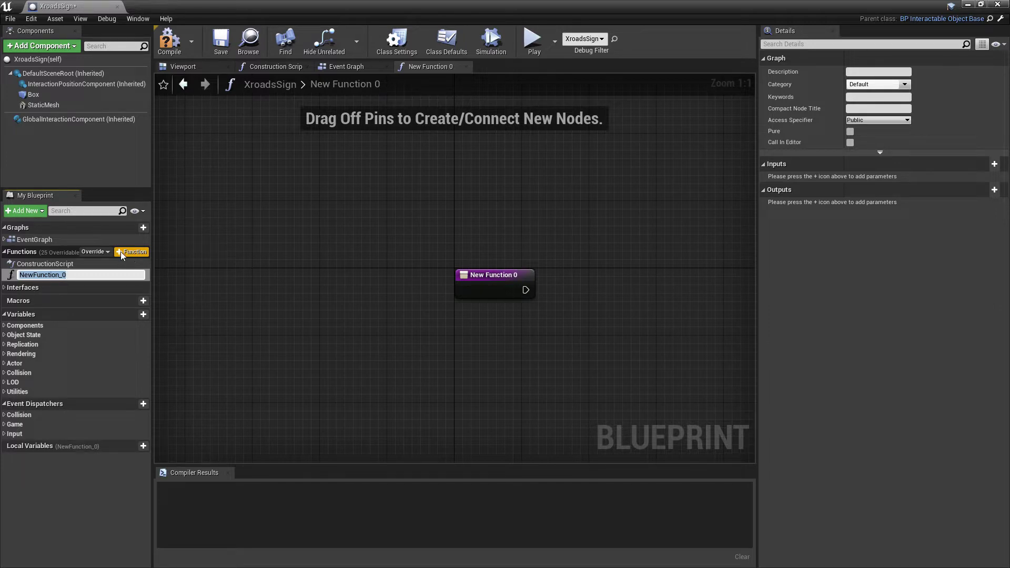
mouse_move(42, 275)
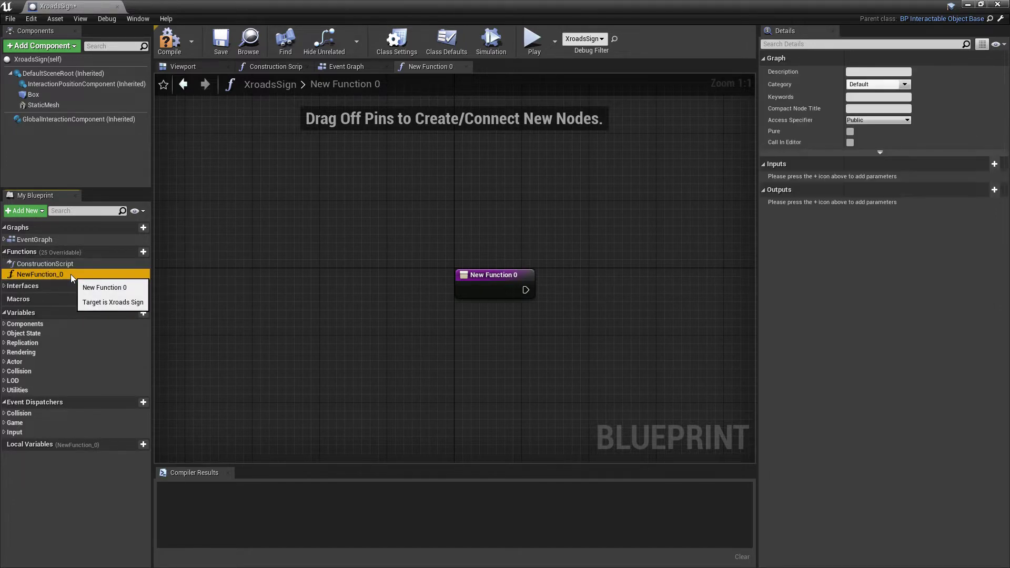
left_click(346, 66)
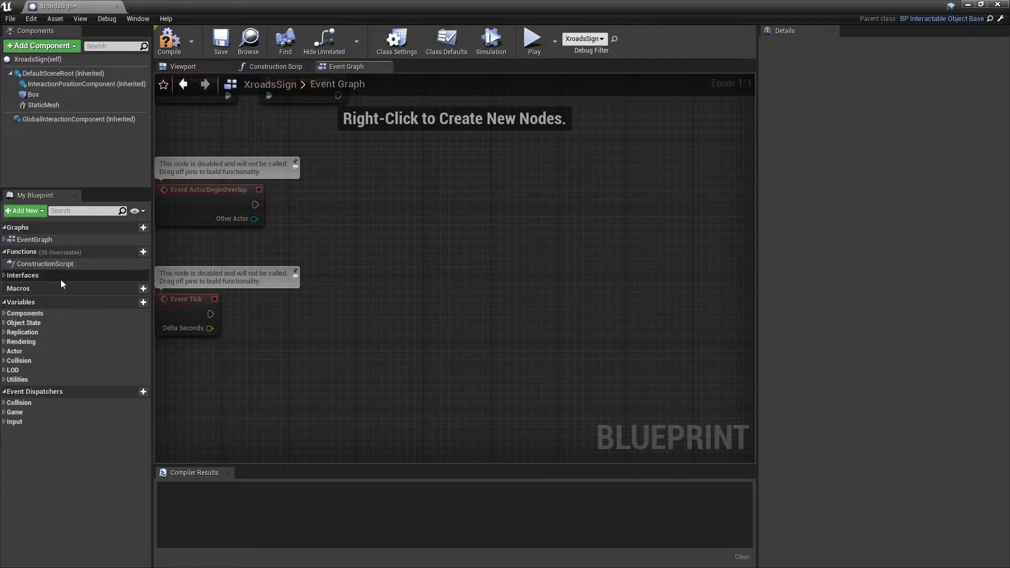
left_click(95, 252)
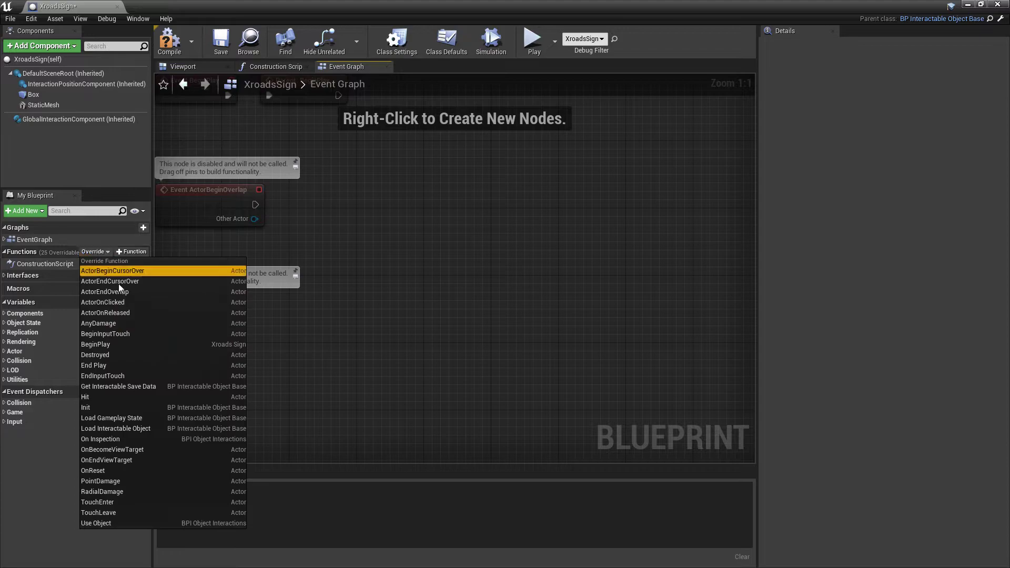
mouse_move(101, 439)
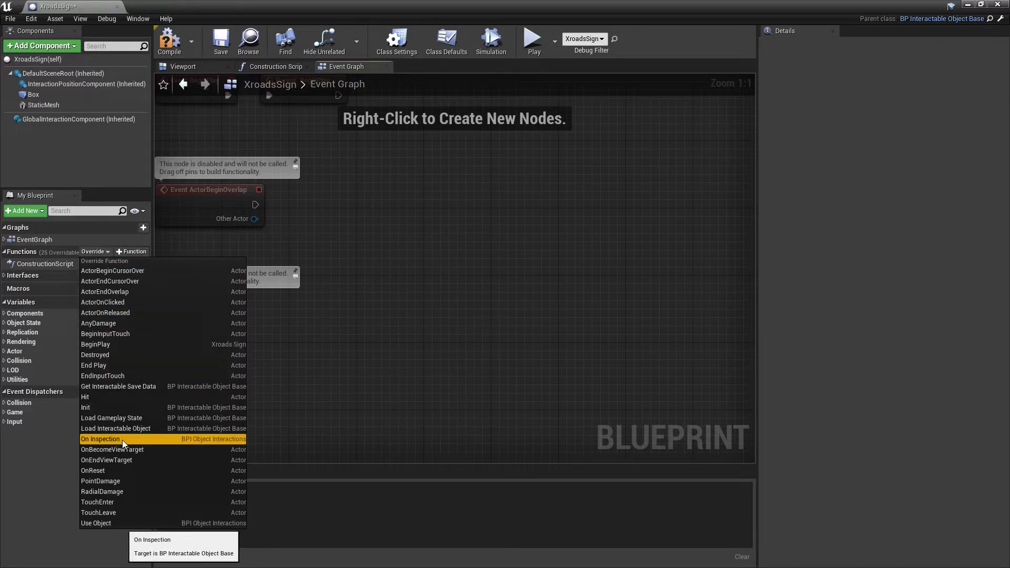
Override On Inspection and add an unconnected Start Dialogue Sequence node beside it.
left_click(101, 438)
type("start dia")
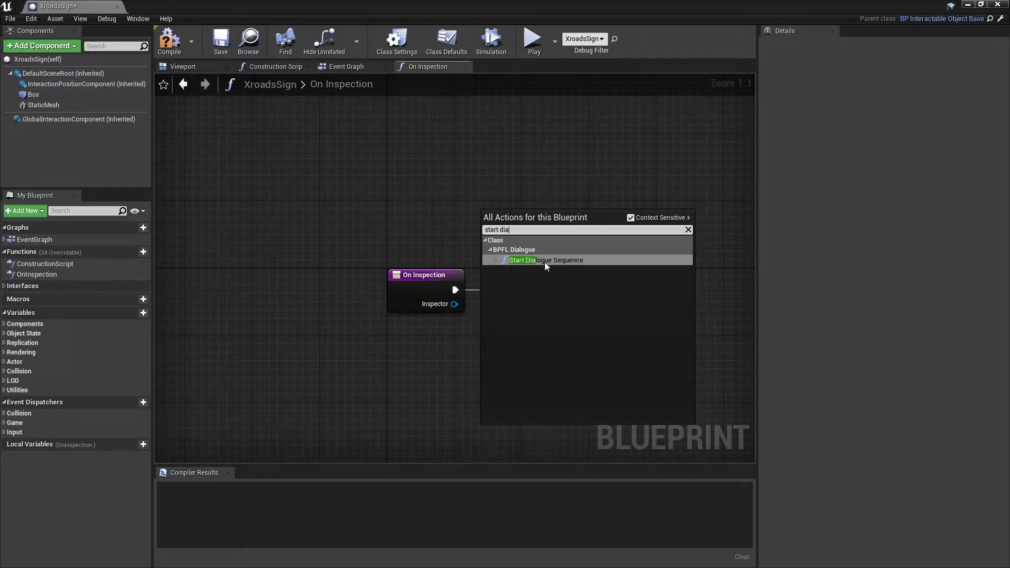
left_click(523, 260)
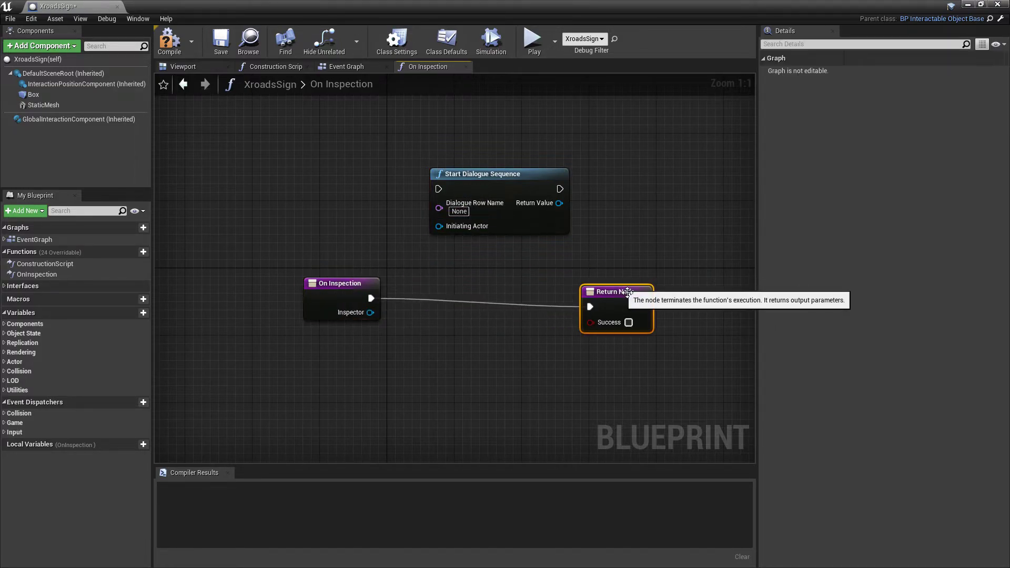
mouse_move(546, 268)
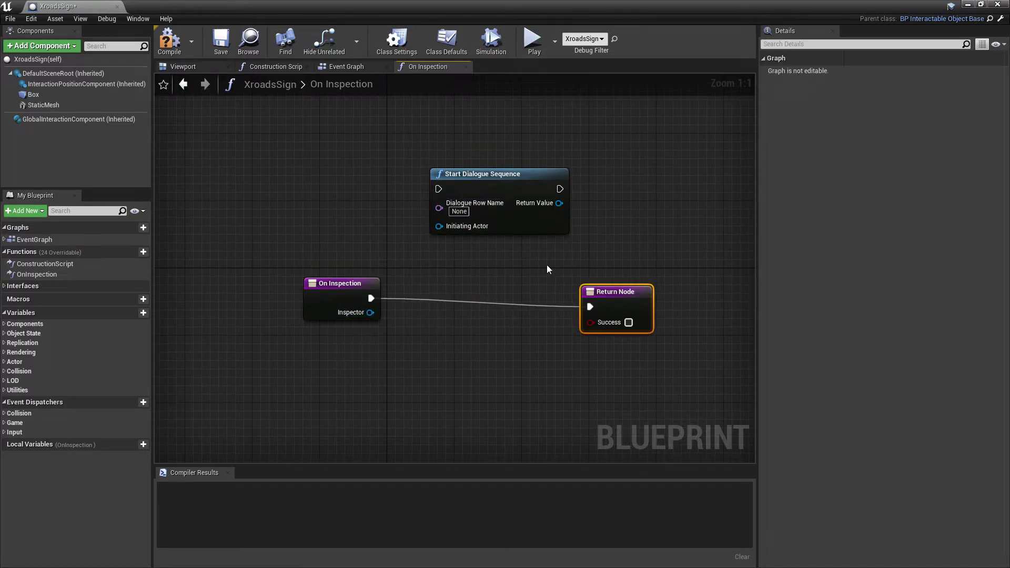
mouse_move(445, 278)
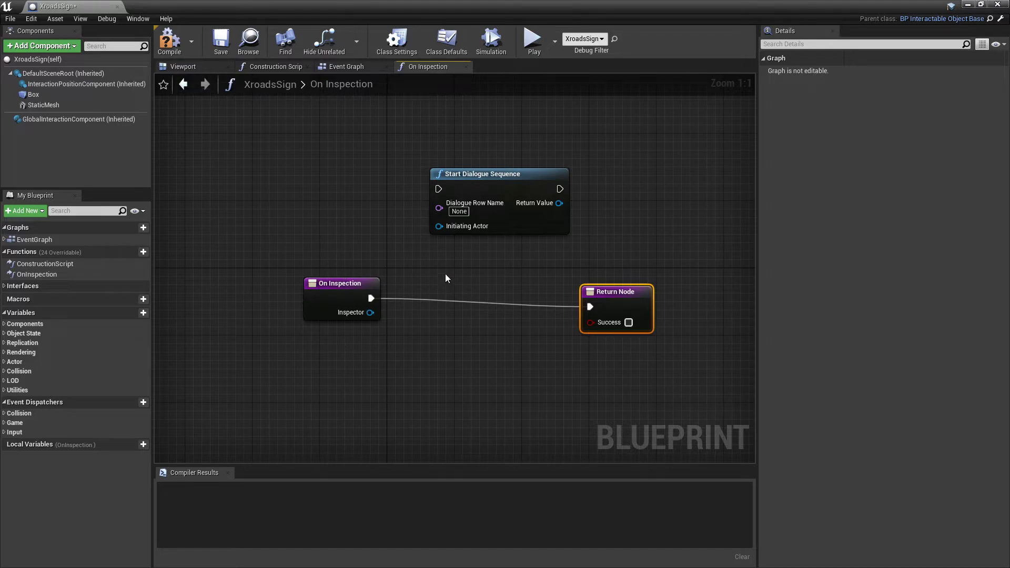
mouse_move(459, 203)
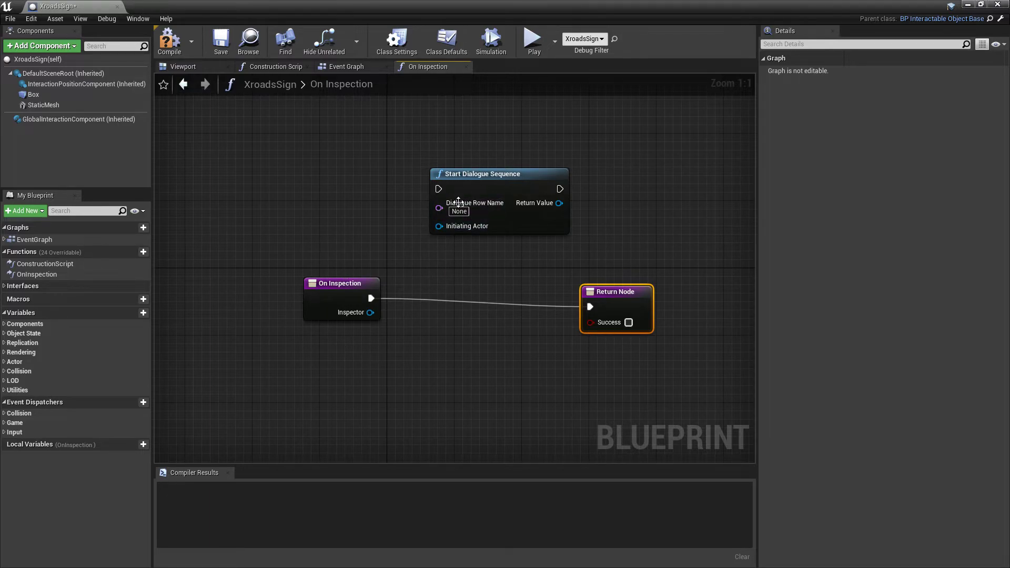
mouse_move(386, 227)
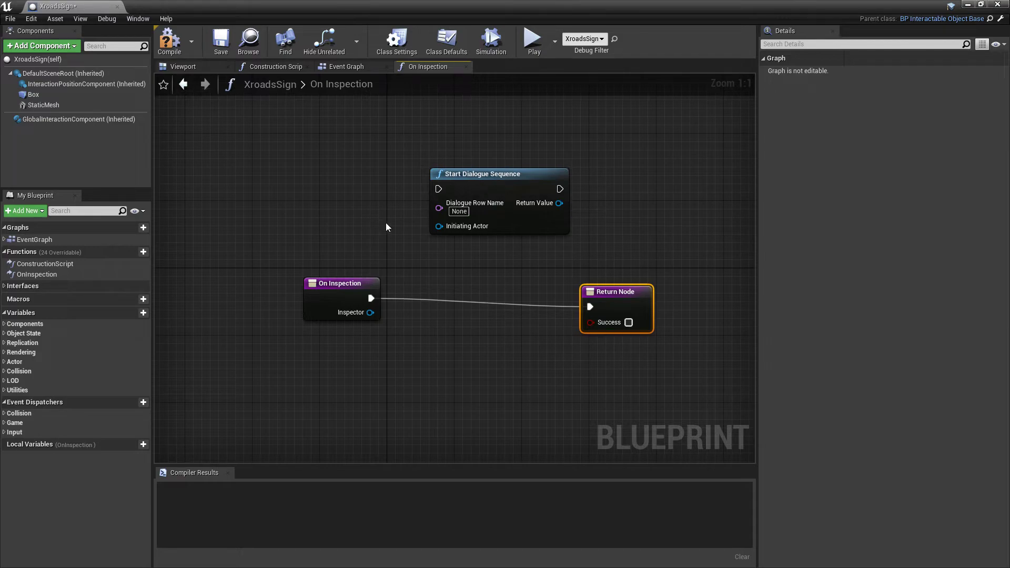
mouse_move(415, 110)
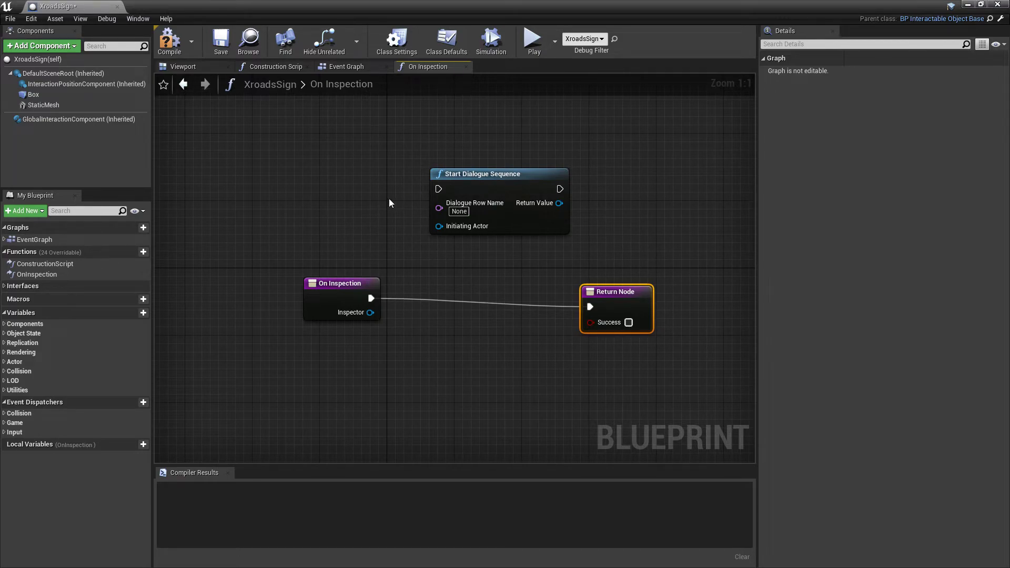
mouse_move(433, 247)
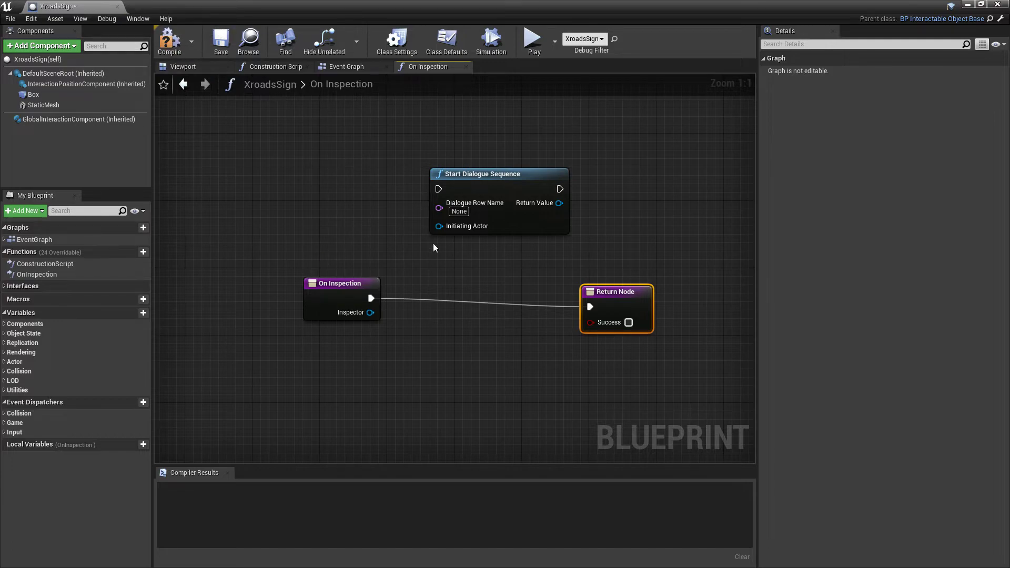
mouse_move(422, 264)
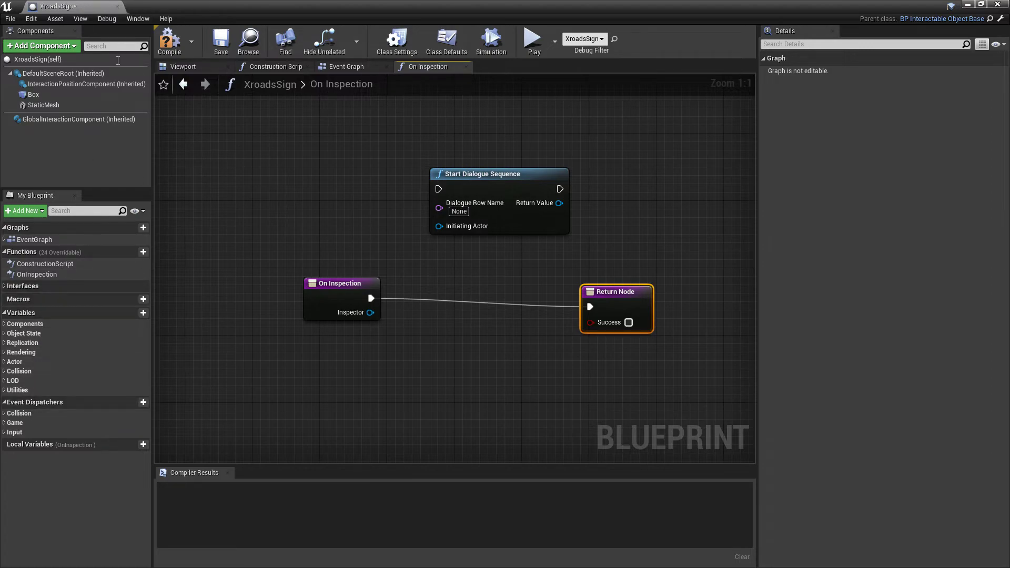
mouse_move(306, 116)
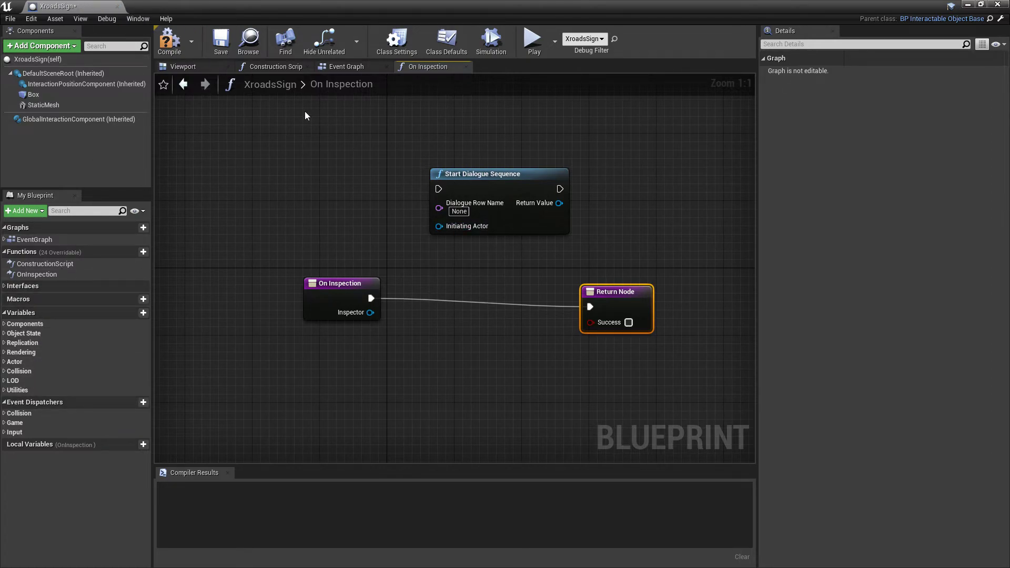
Return from the Event Graph to the level view showing the sign at the crossroads.
left_click(346, 66)
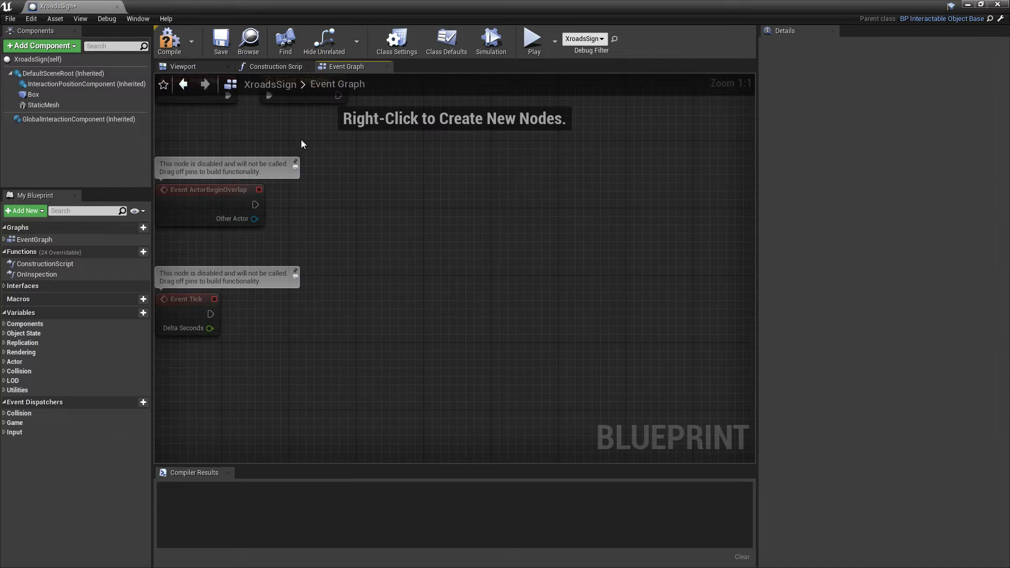
left_click(168, 40)
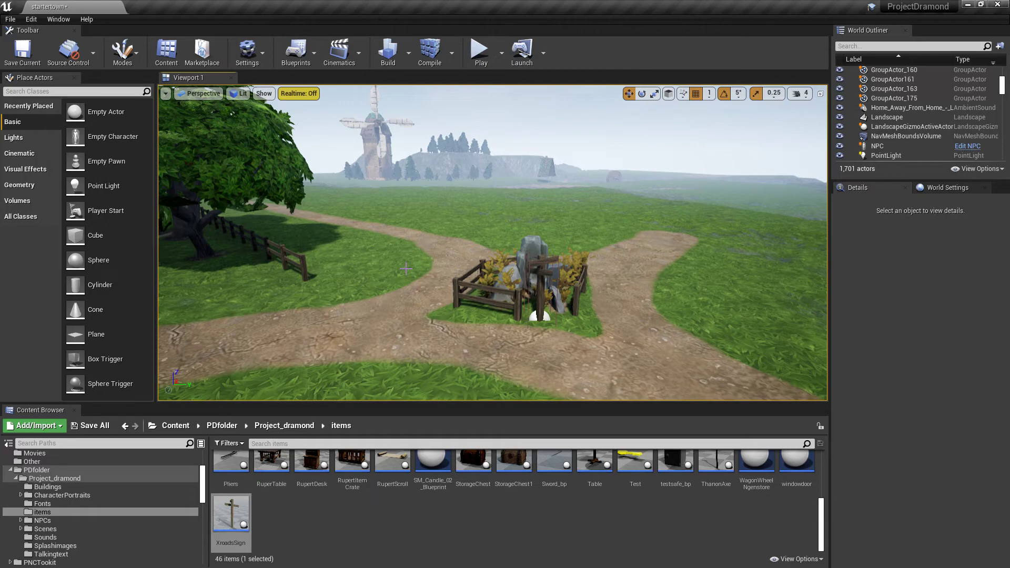
mouse_move(658, 291)
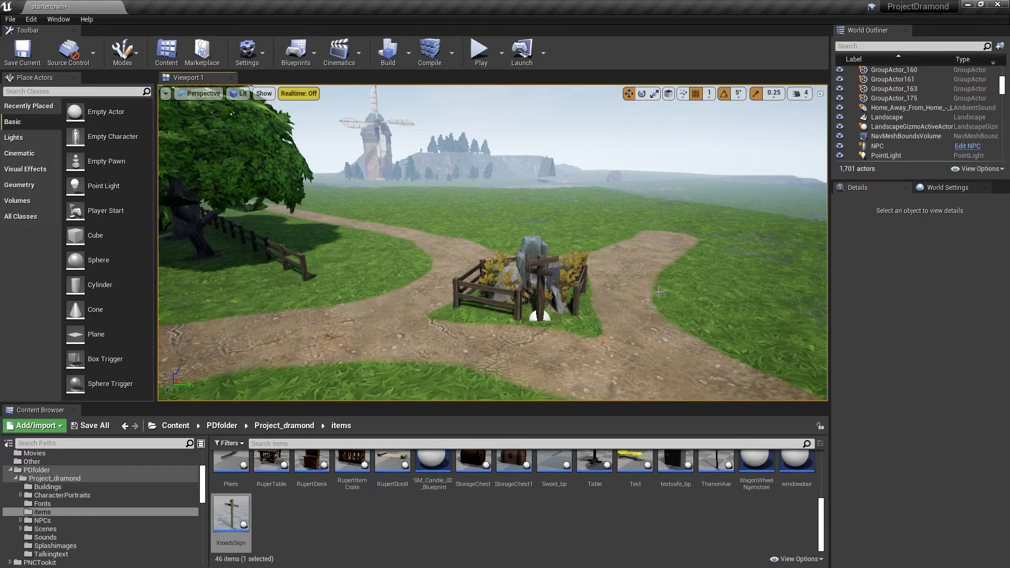